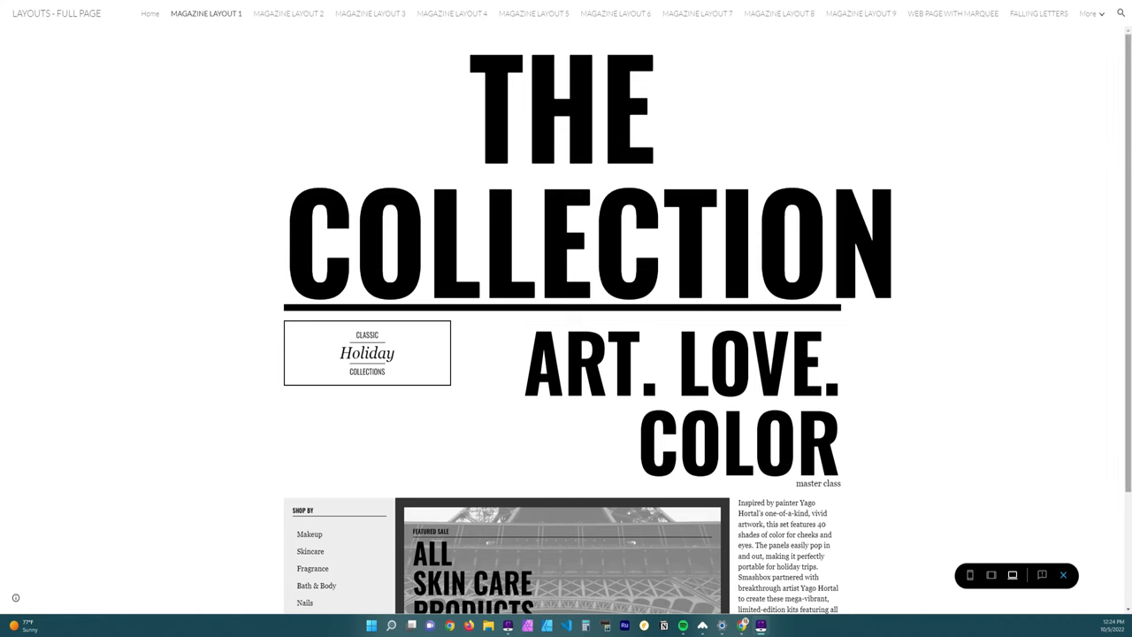
# Step: Advance from the lighthouse photo to the Hurricane Ian cleanup tweet's storm-soaked yard photos
pyautogui.scroll(-3)
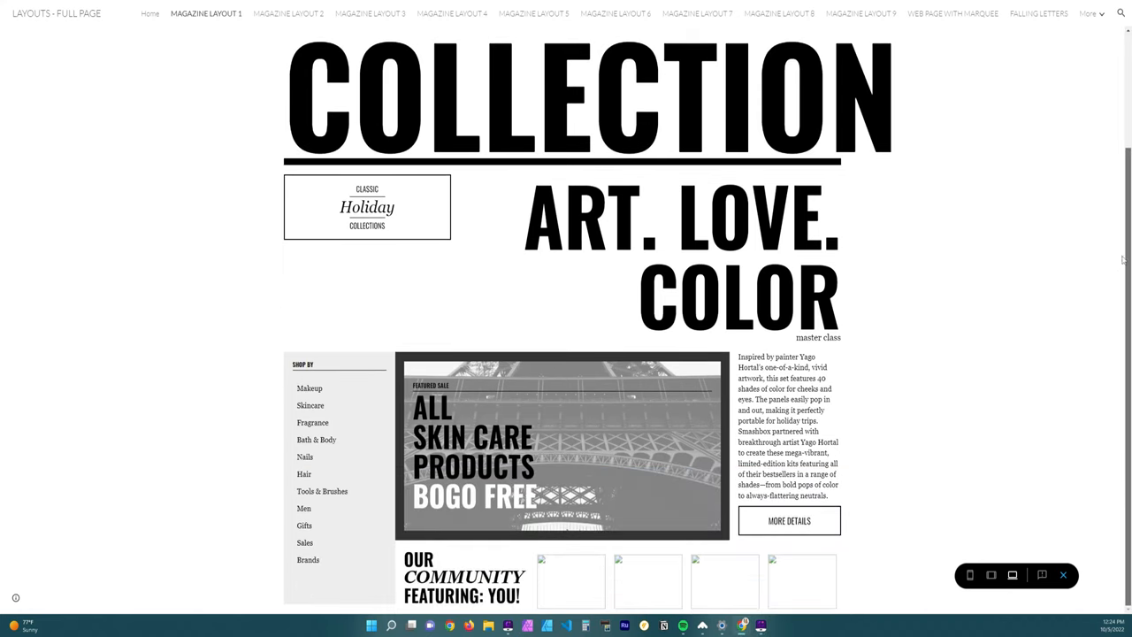
pyautogui.moveTo(1109, 285)
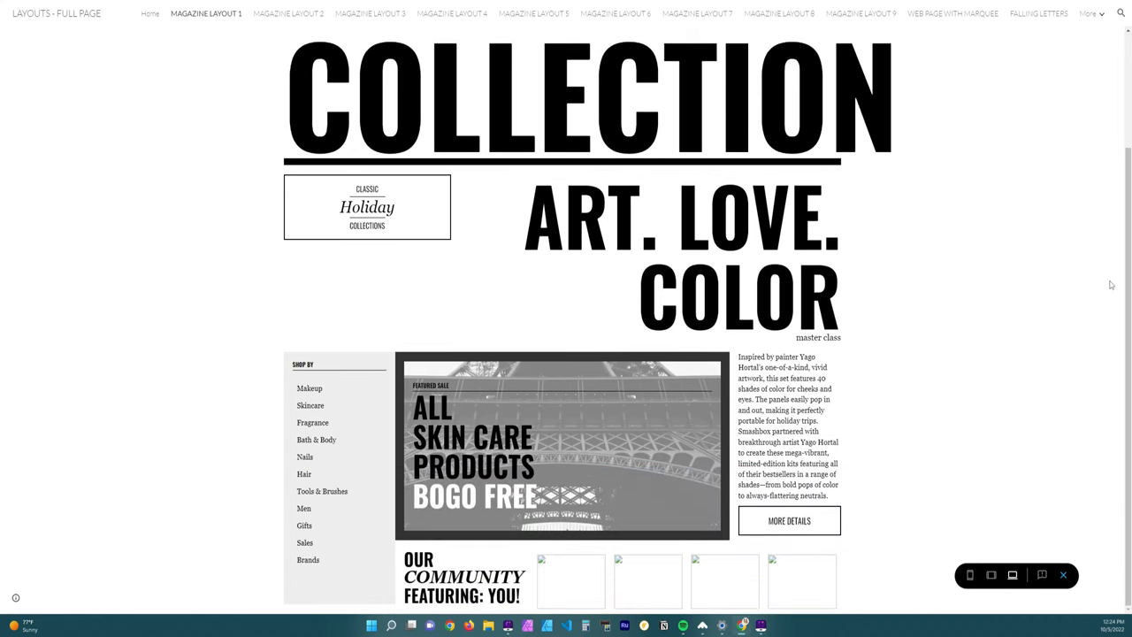
pyautogui.moveTo(1054, 258)
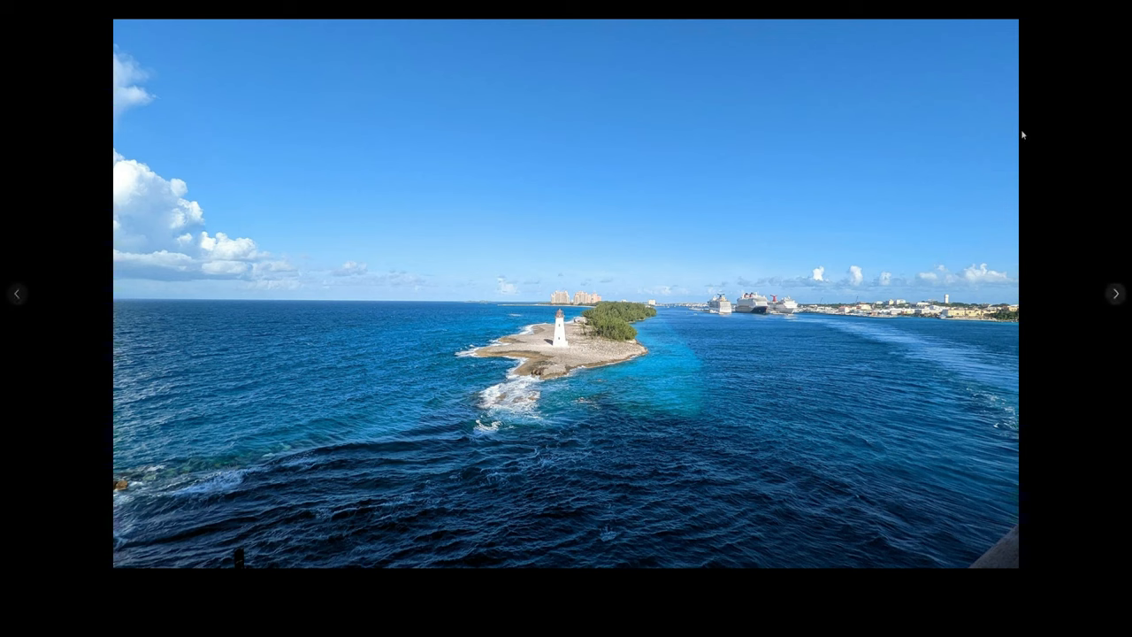
pyautogui.click(1114, 294)
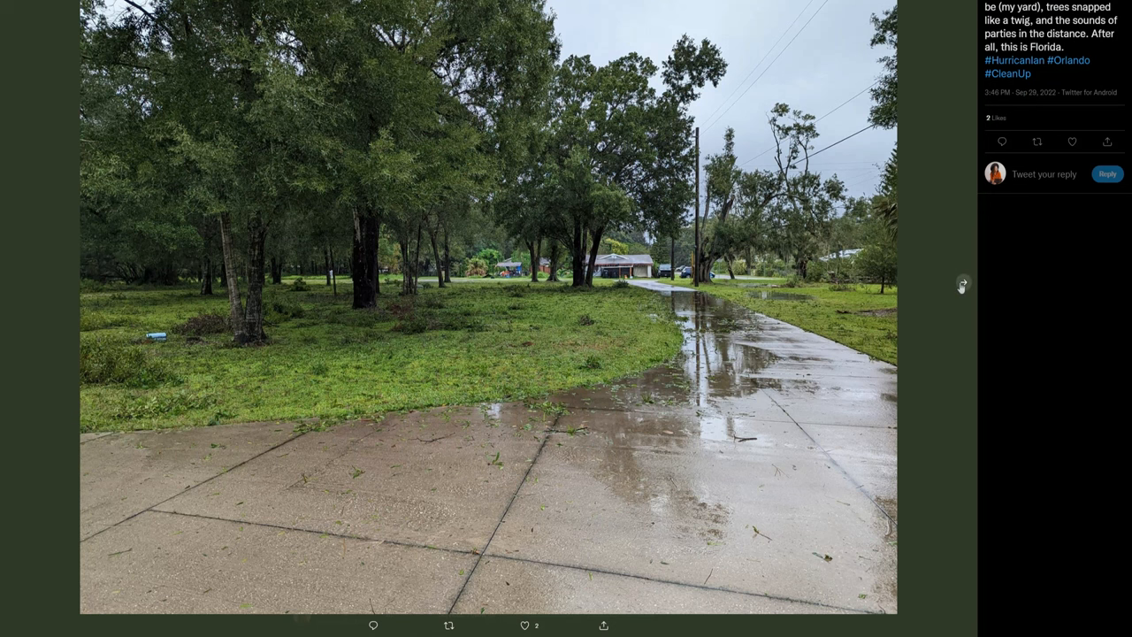
pyautogui.click(963, 285)
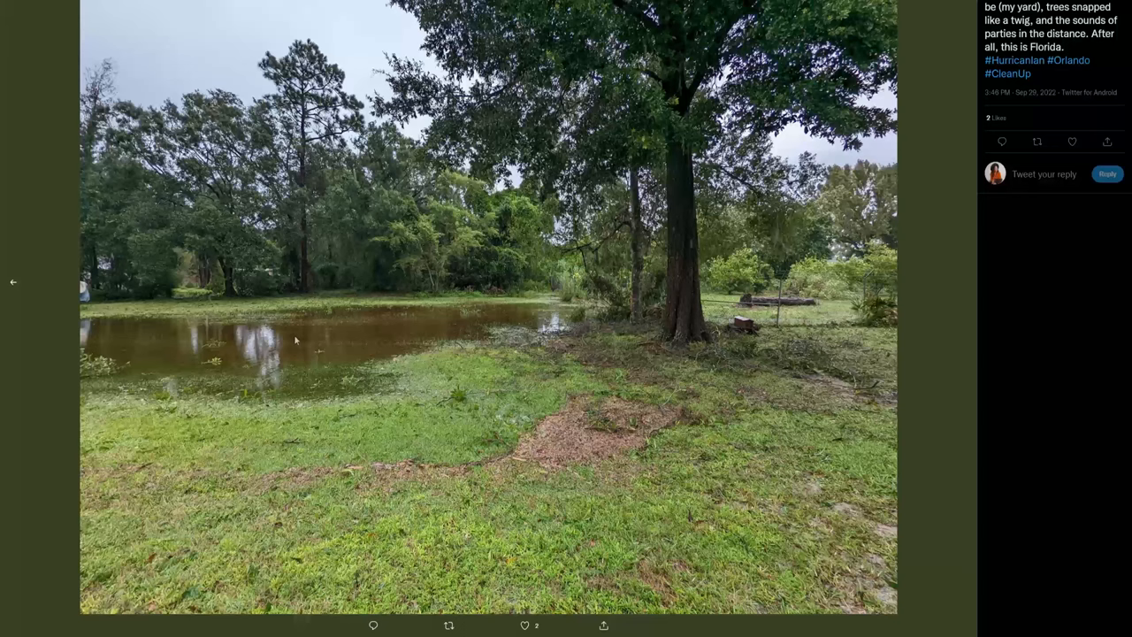
pyautogui.moveTo(333, 366)
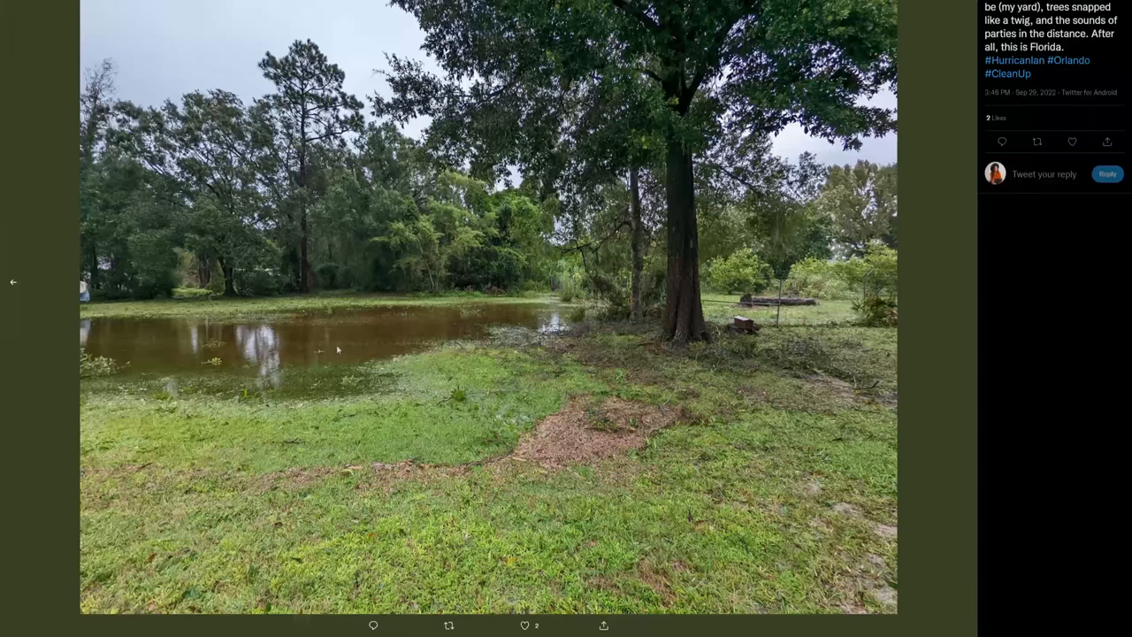
pyautogui.moveTo(378, 345)
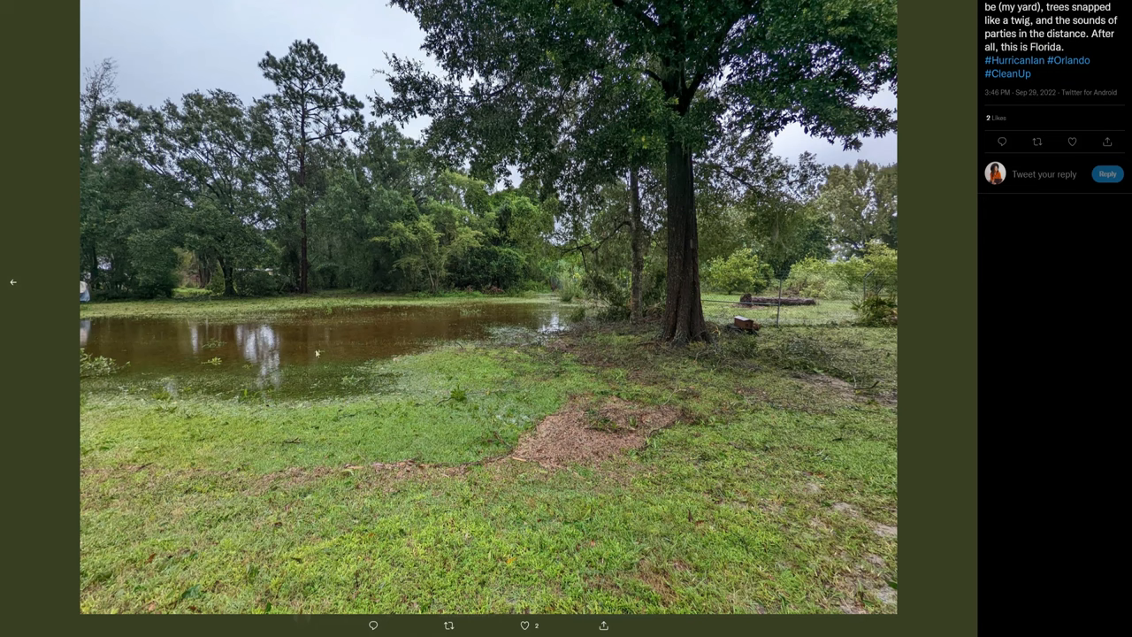
pyautogui.moveTo(739, 361)
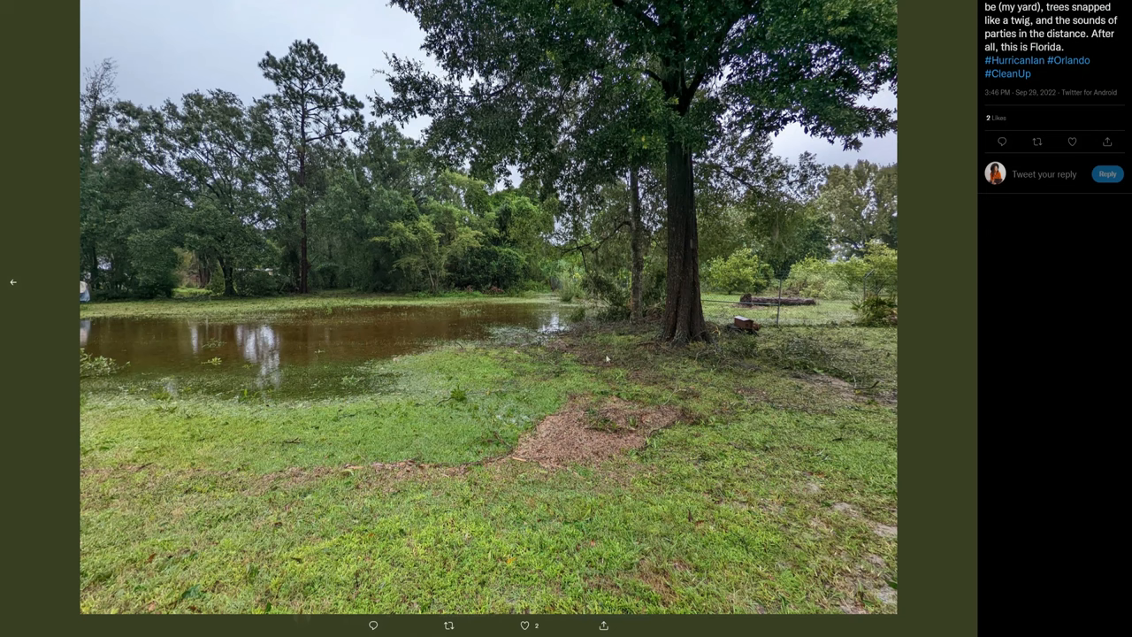
pyautogui.moveTo(609, 372)
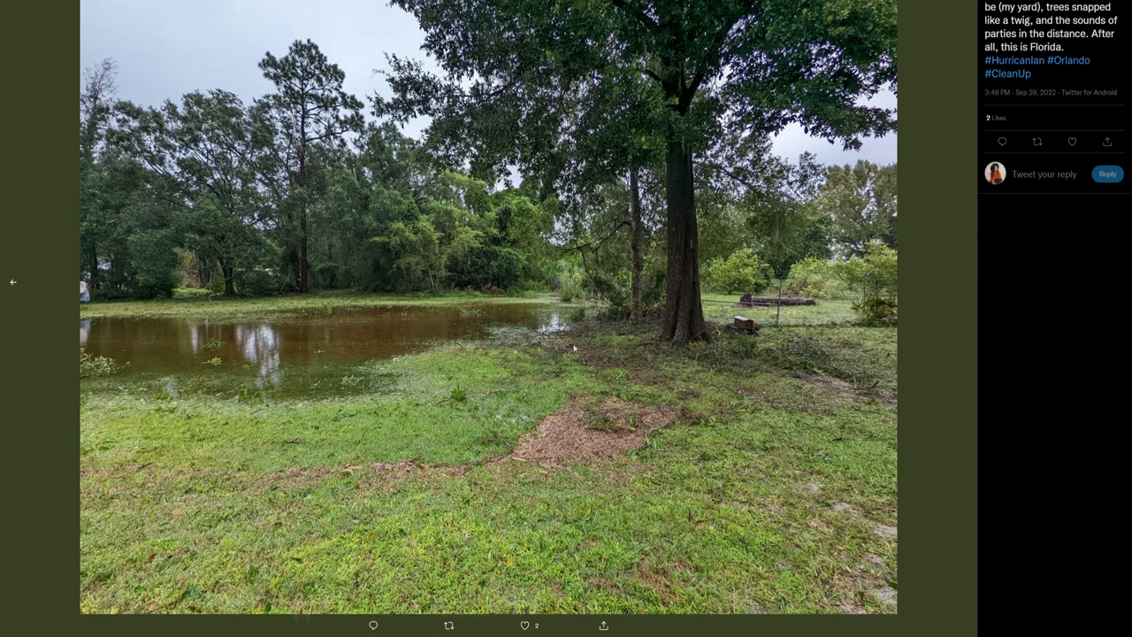
pyautogui.moveTo(748, 359)
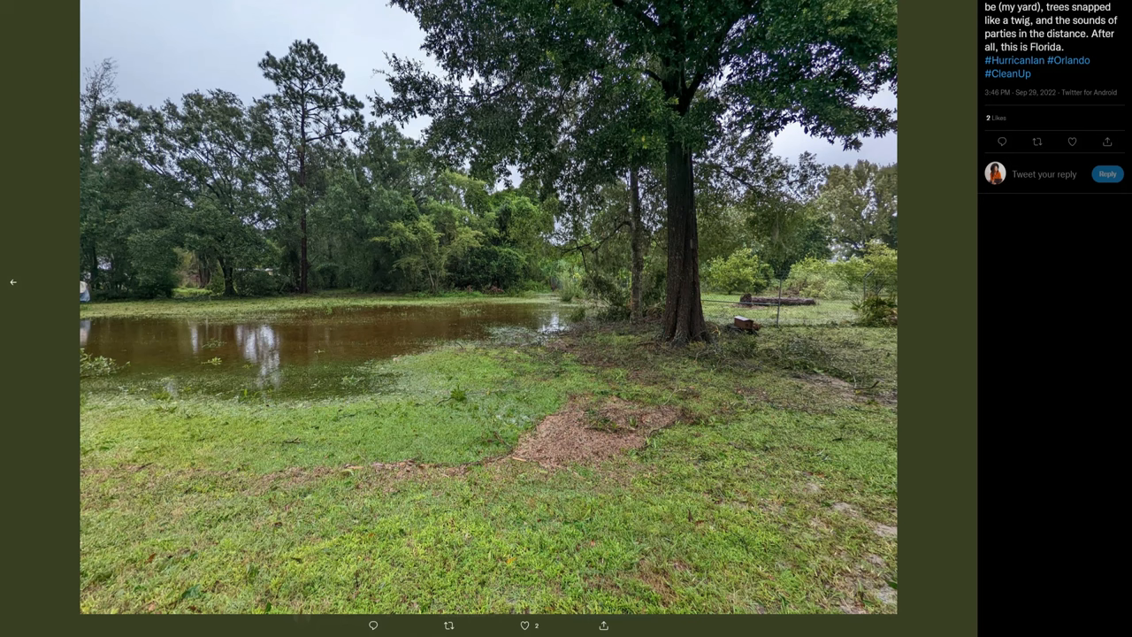
# Step: Step through the Conway-area flooding photos — carport, street, houses — and back to the submerged white truck
pyautogui.click(962, 283)
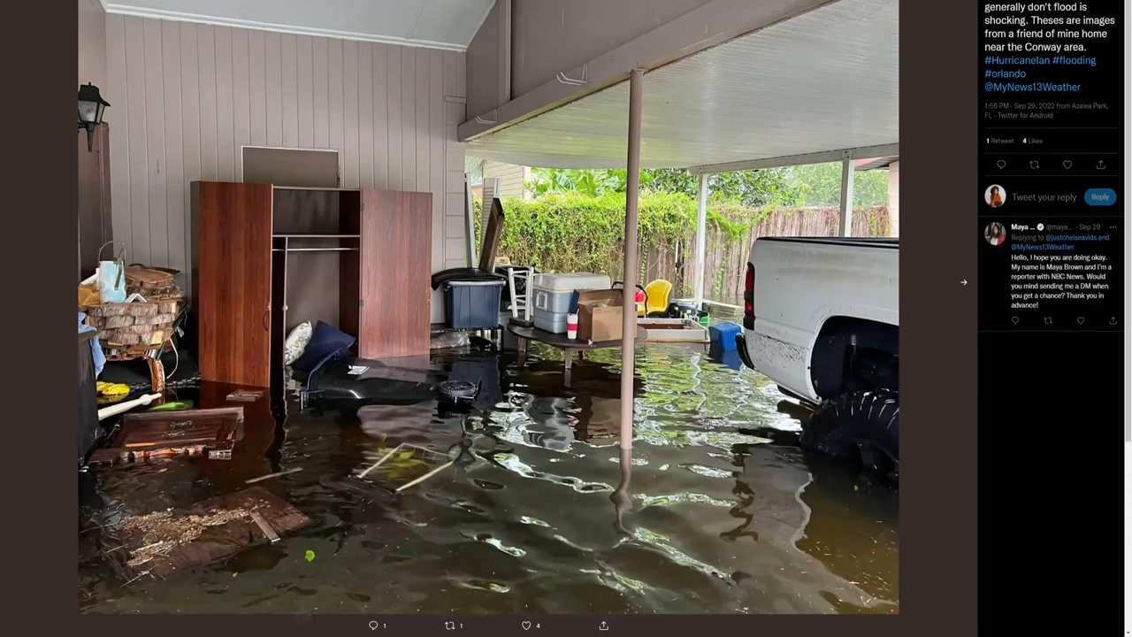
pyautogui.moveTo(962, 287)
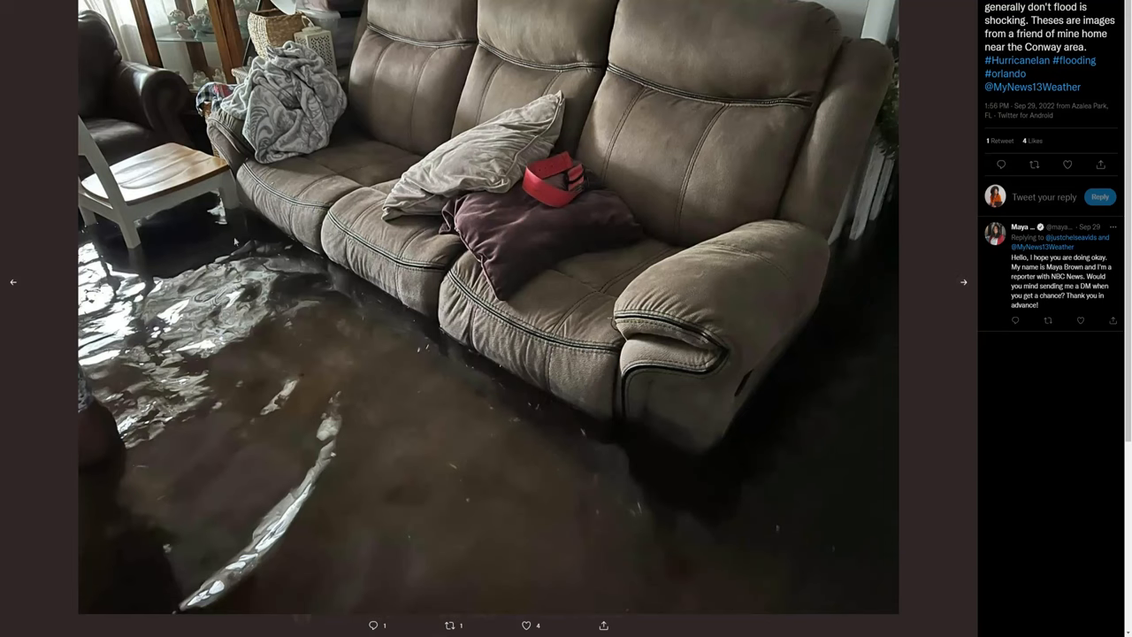
pyautogui.moveTo(945, 283)
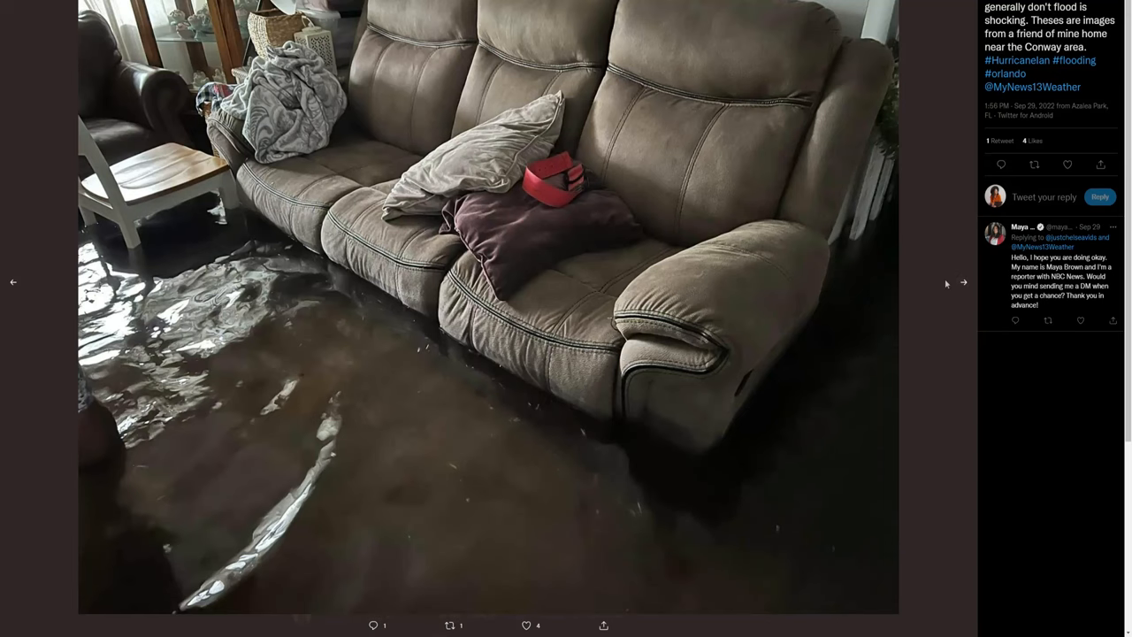
pyautogui.click(962, 283)
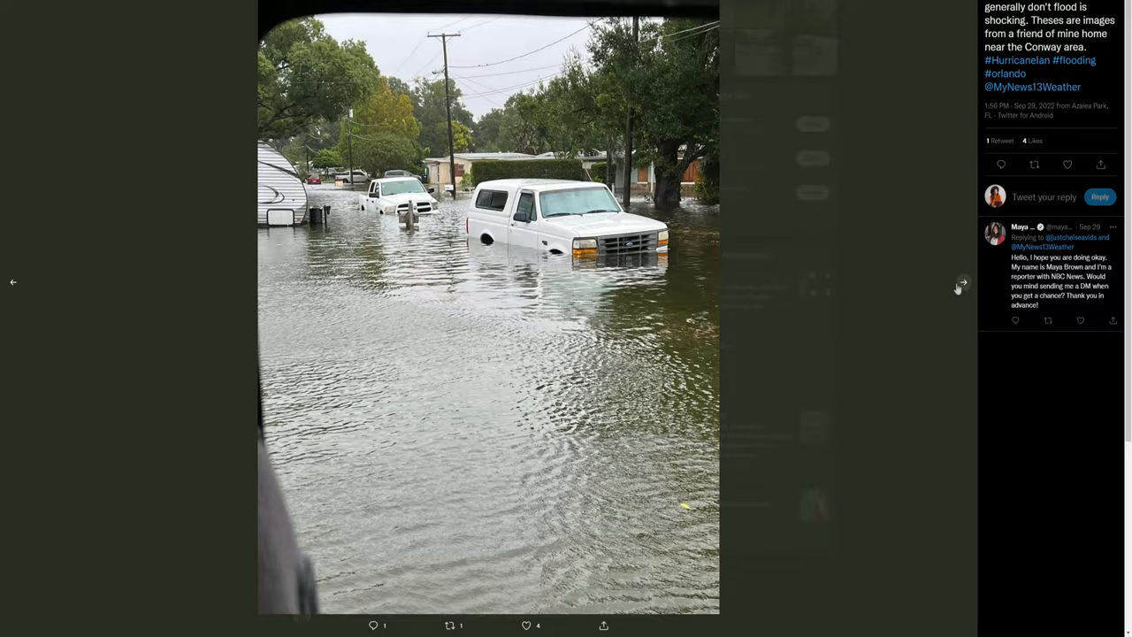
pyautogui.click(959, 283)
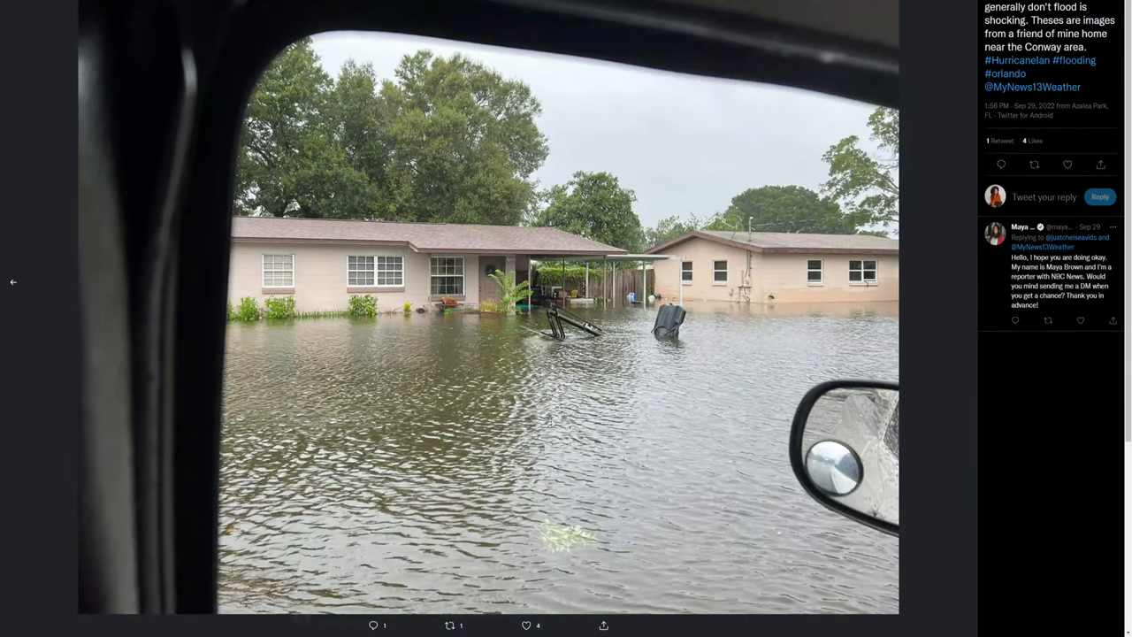
pyautogui.moveTo(702, 396)
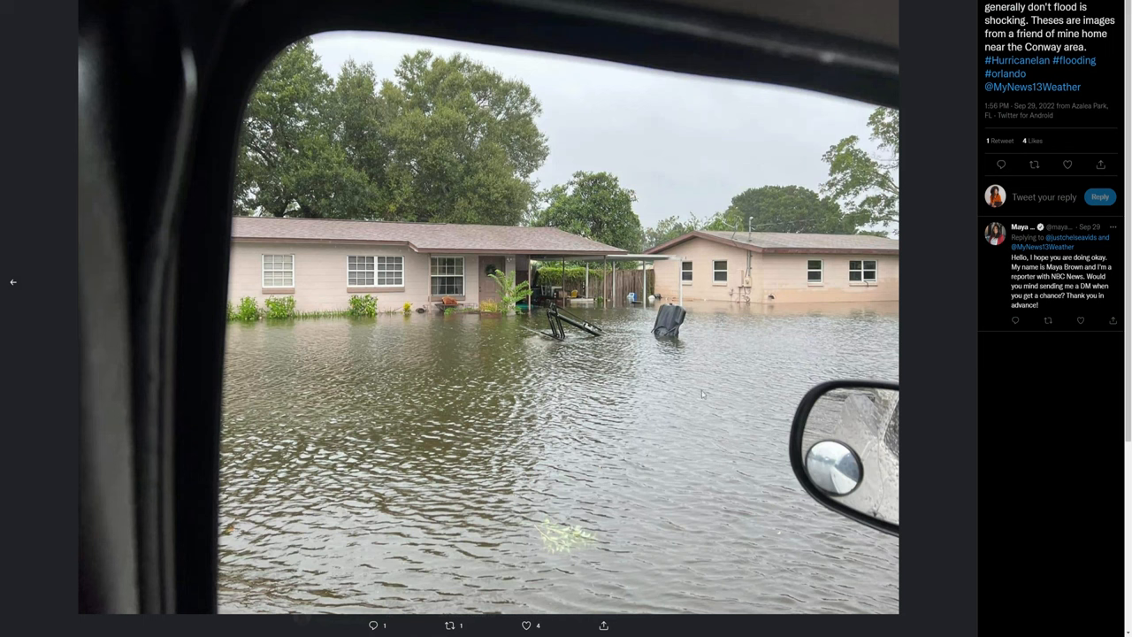
pyautogui.moveTo(835, 334)
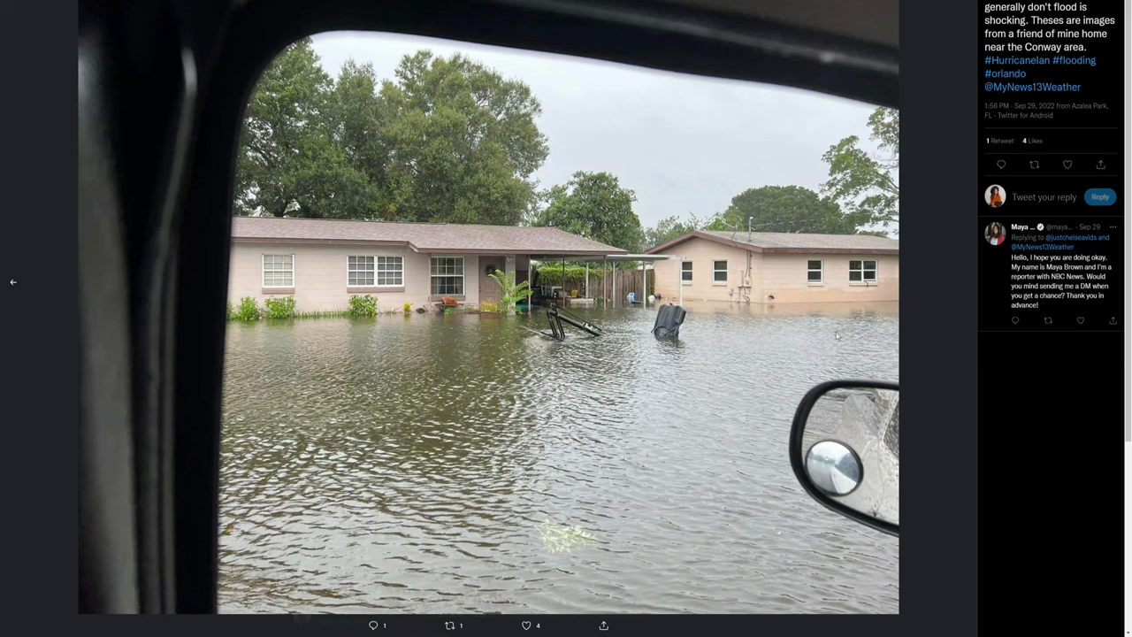
pyautogui.moveTo(927, 281)
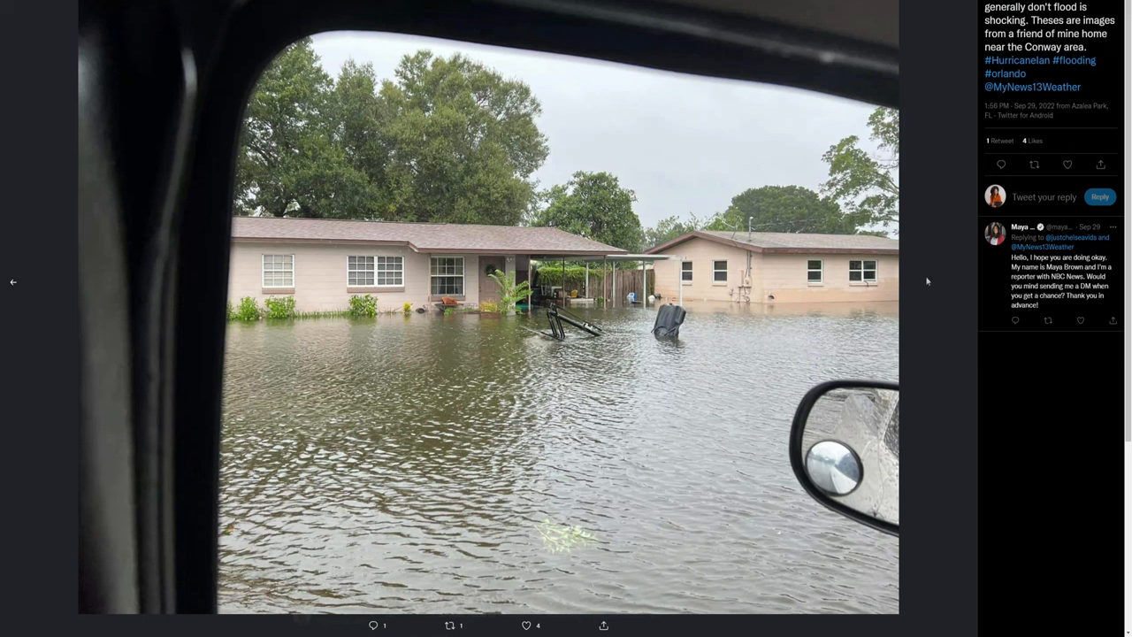
pyautogui.moveTo(831, 290)
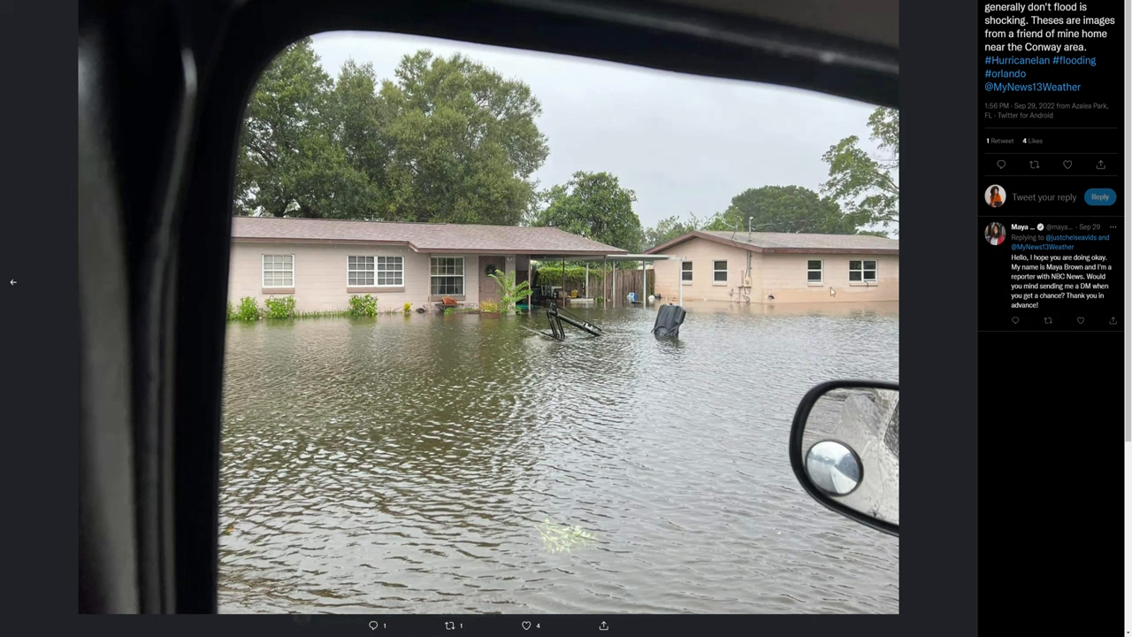
pyautogui.click(961, 281)
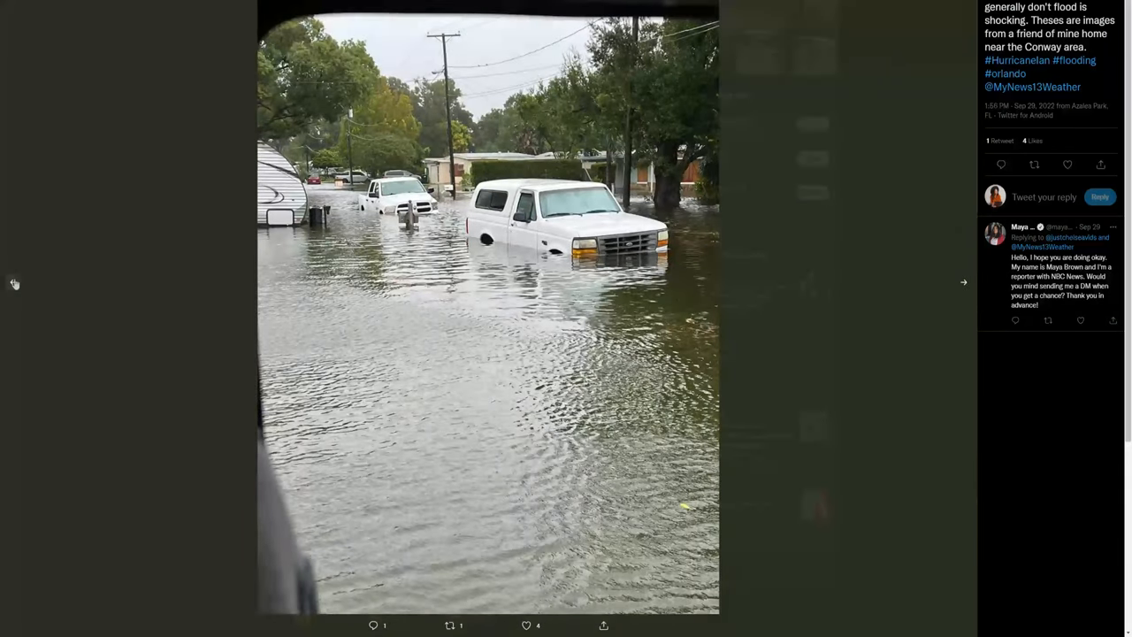
pyautogui.click(961, 281)
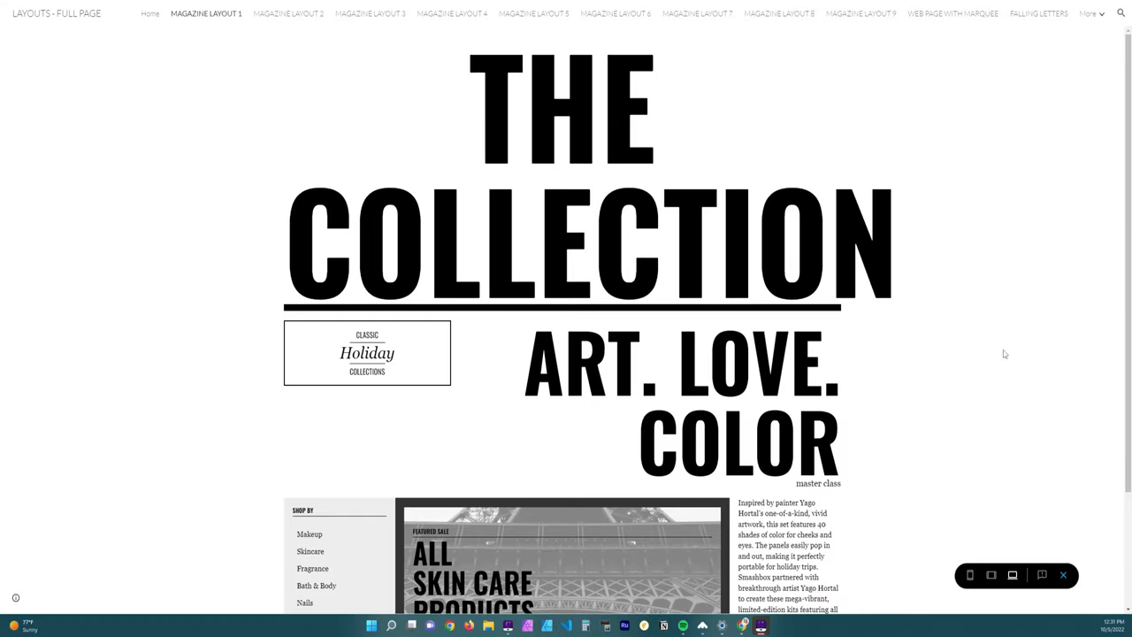
pyautogui.moveTo(976, 354)
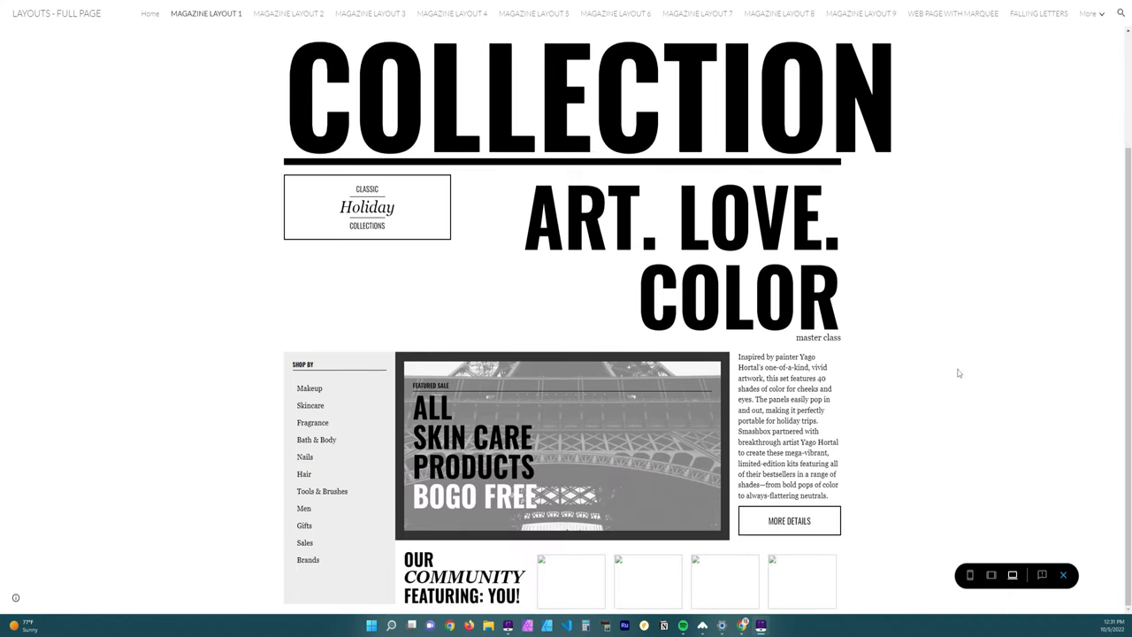
pyautogui.moveTo(903, 340)
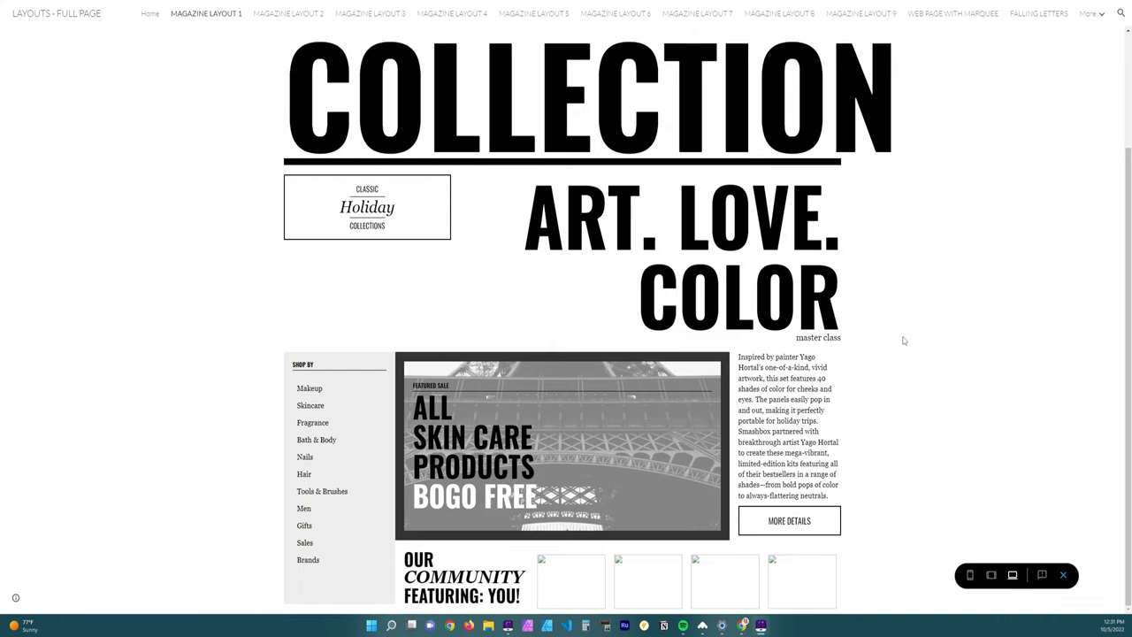
pyautogui.moveTo(704, 254)
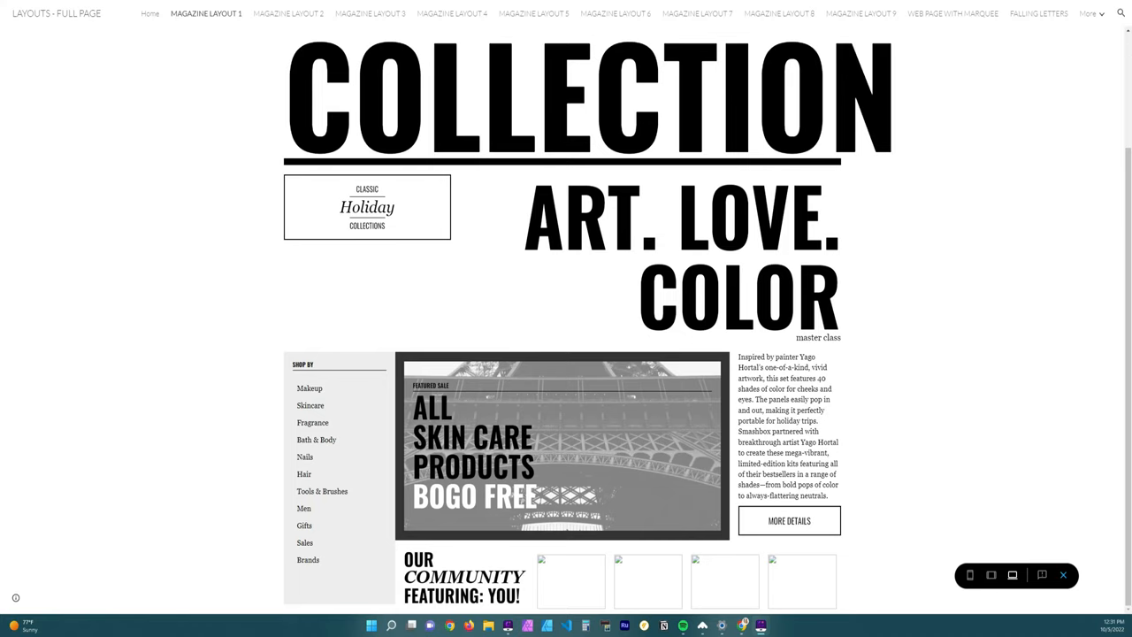
pyautogui.moveTo(467, 271)
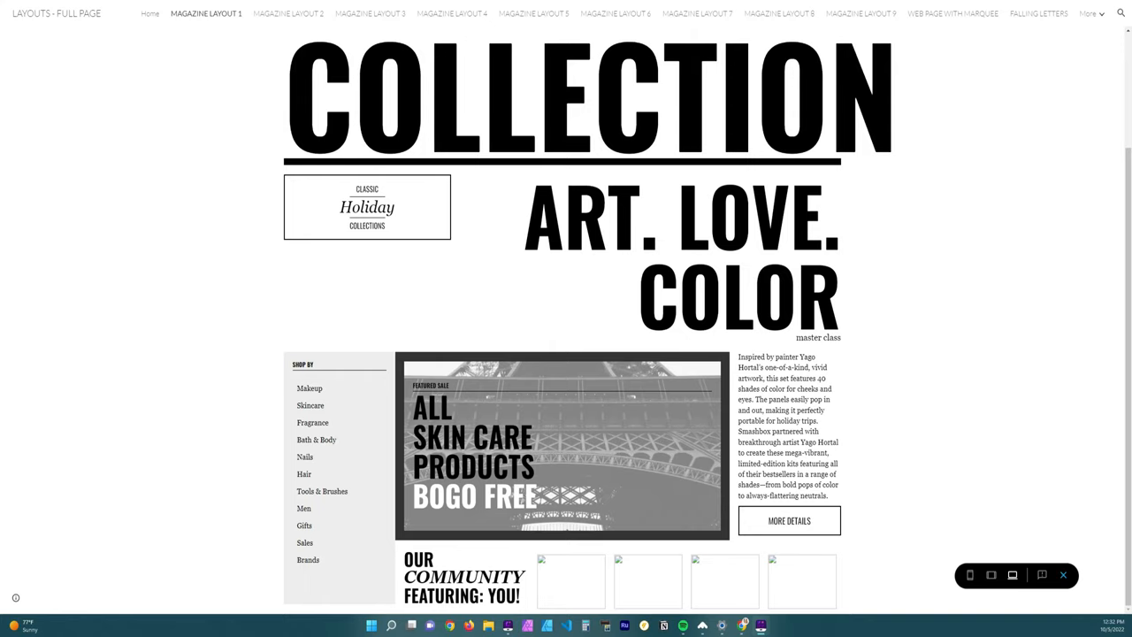
pyautogui.moveTo(1104, 202)
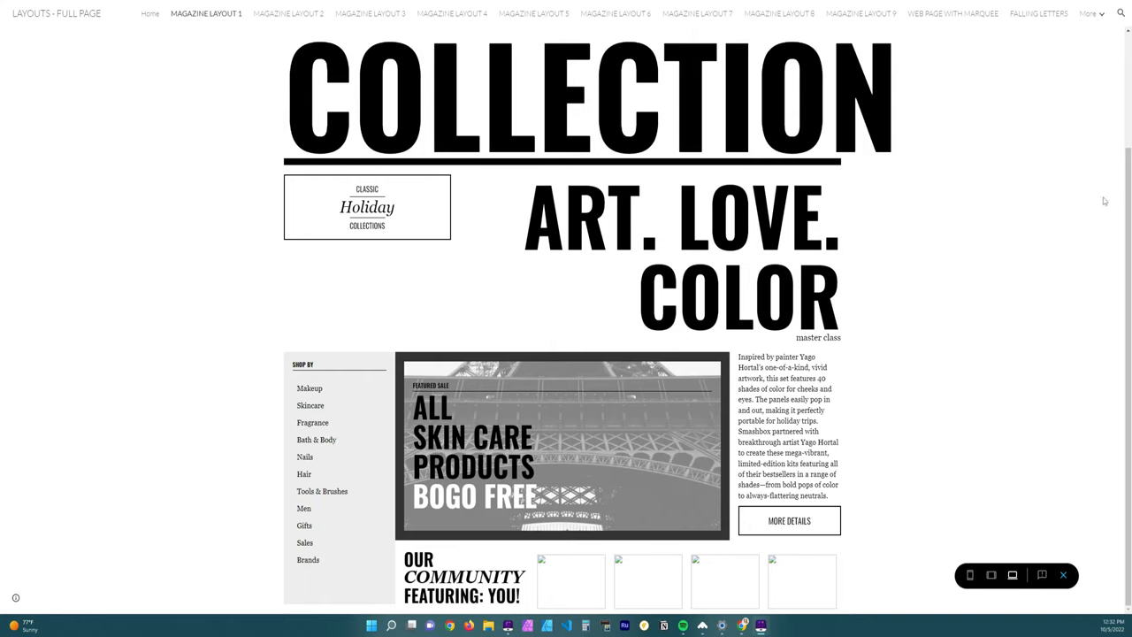
pyautogui.moveTo(971, 573)
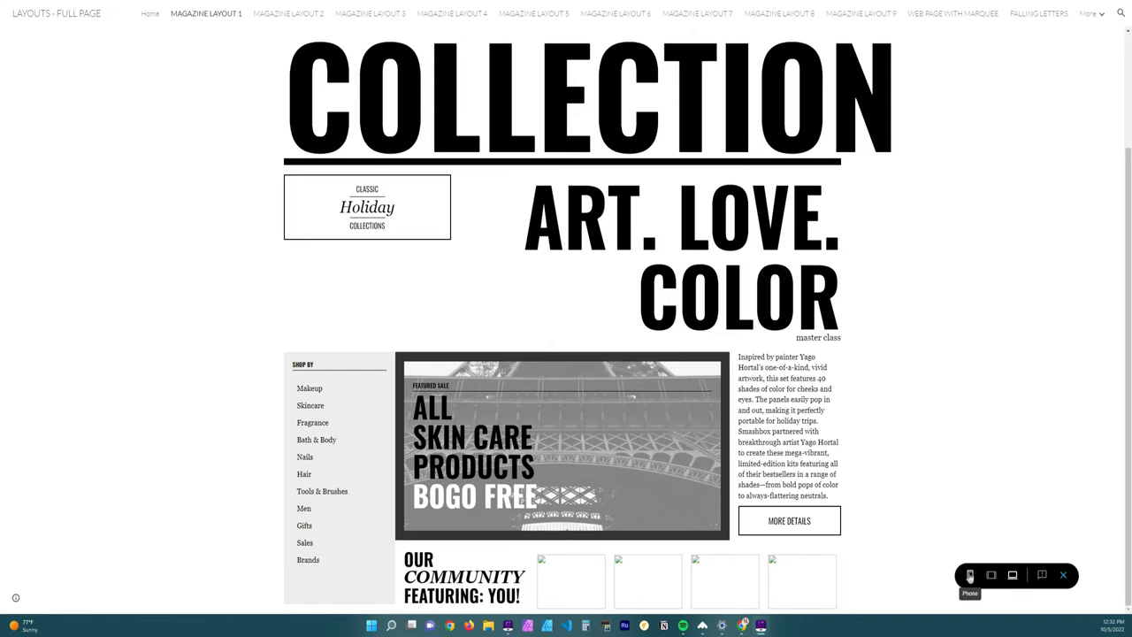
# Step: Preview the magazine layout at phone width, scrolling to the "Our Community Featuring: You!" section
pyautogui.click(973, 575)
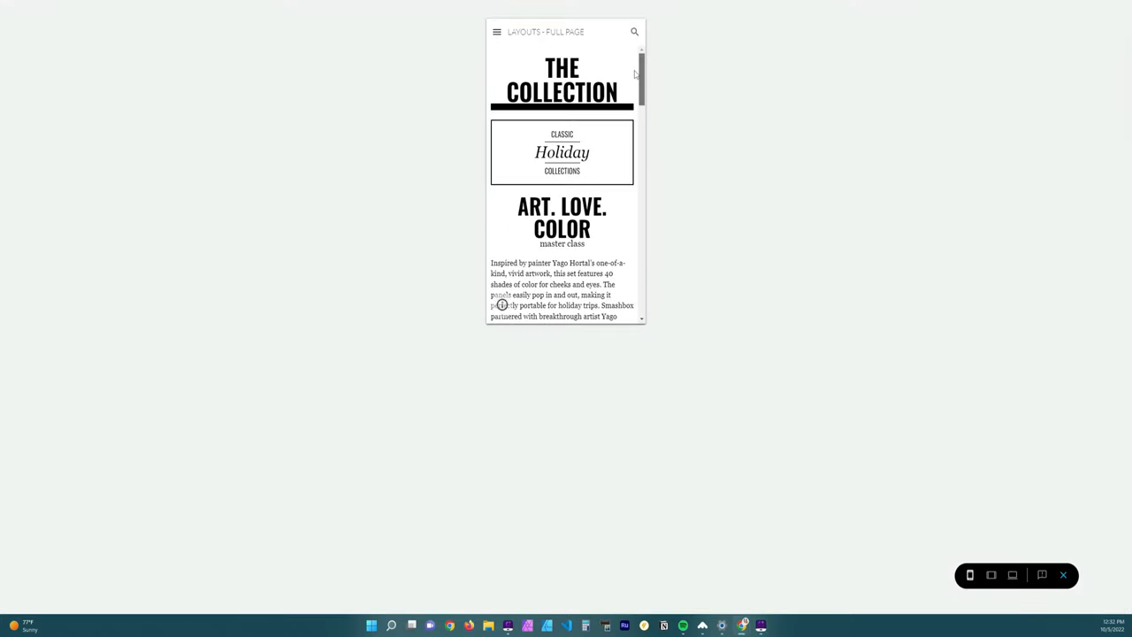
pyautogui.scroll(-3)
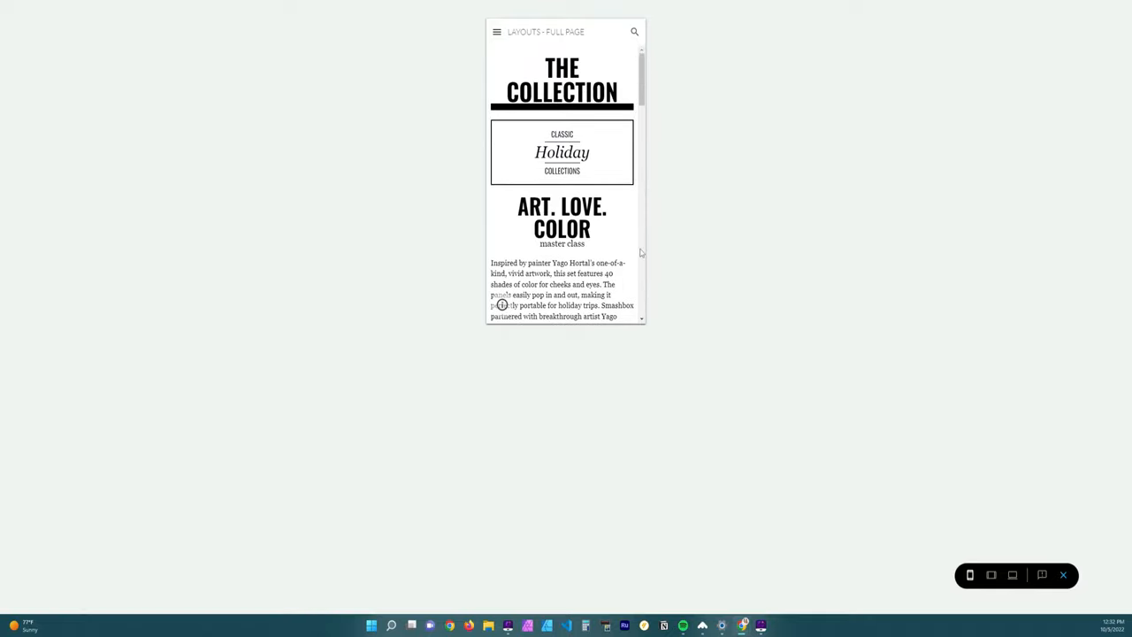
pyautogui.scroll(-3)
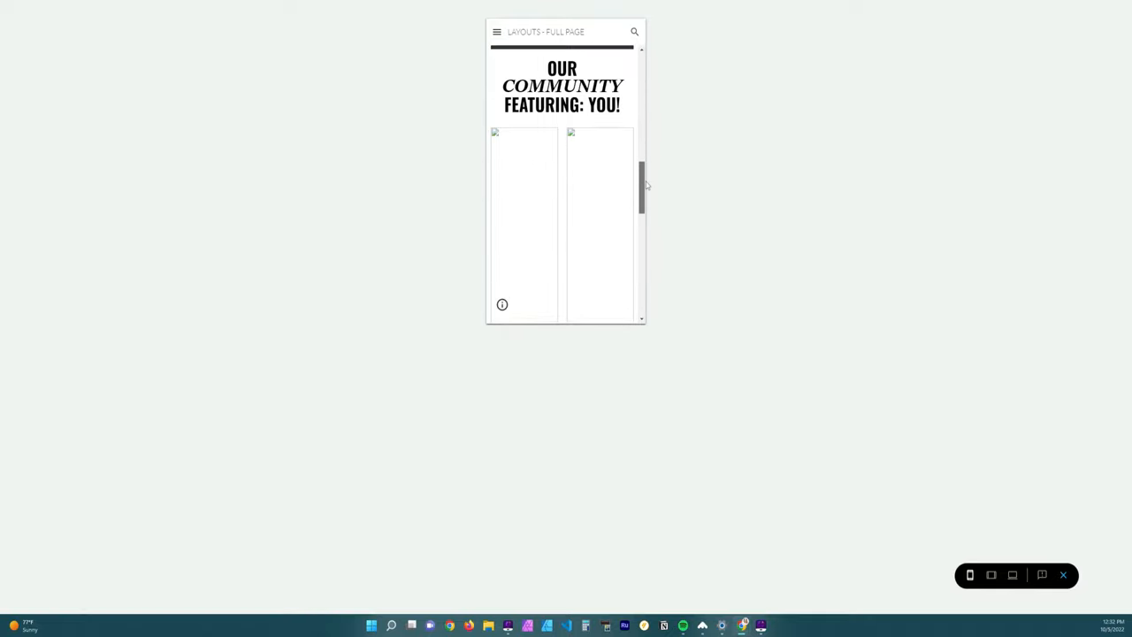
pyautogui.scroll(-3)
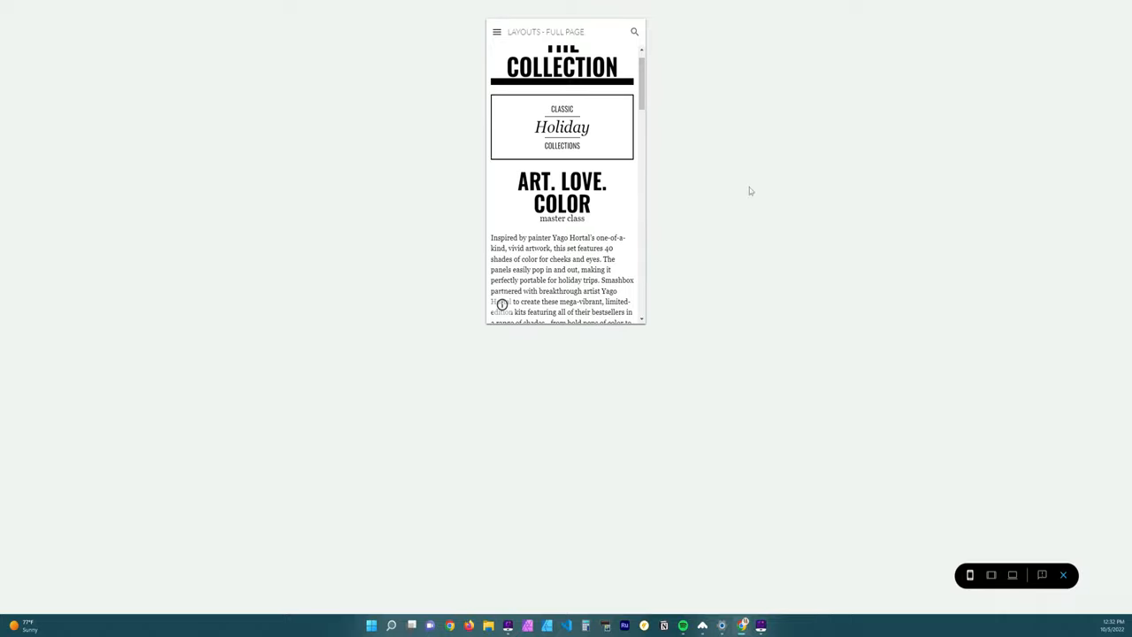
pyautogui.moveTo(333, 73)
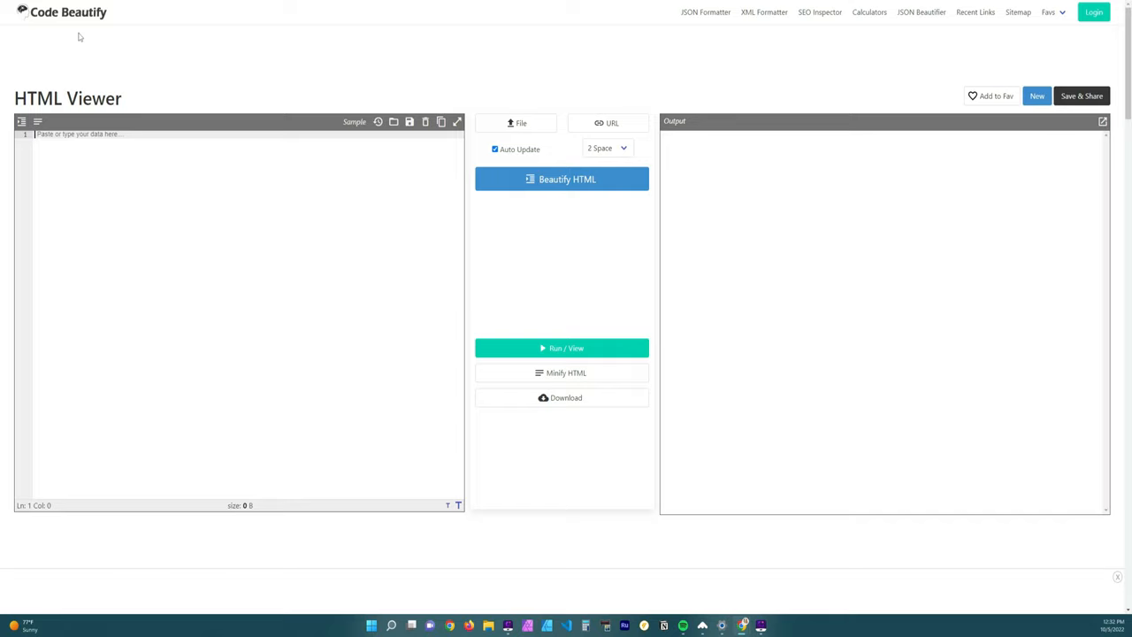
pyautogui.moveTo(74, 166)
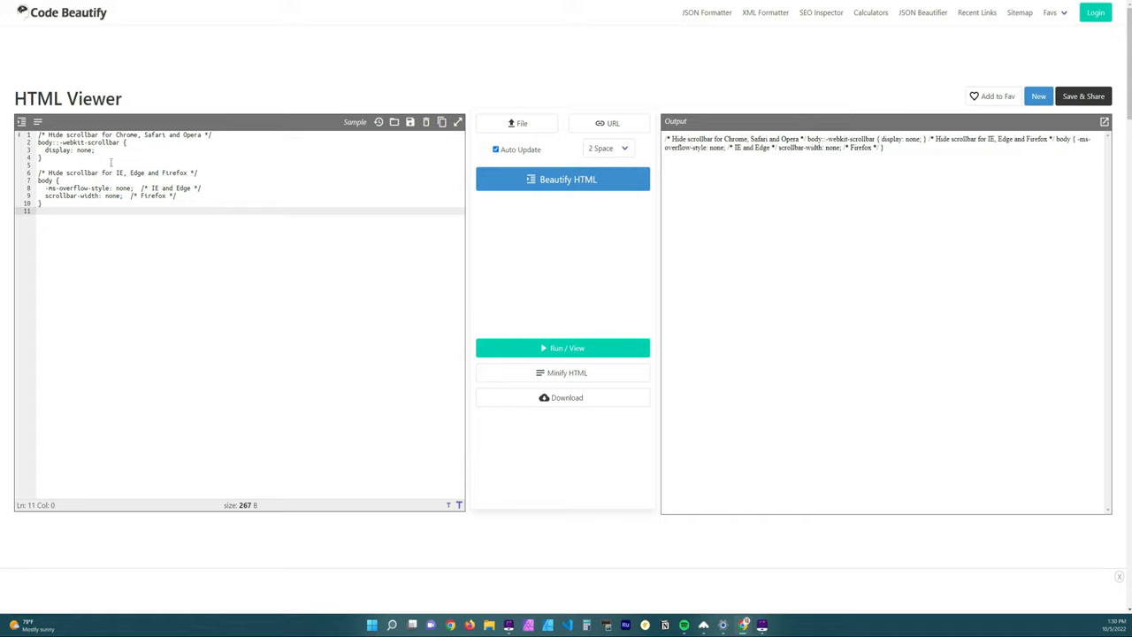
pyautogui.moveTo(234, 170)
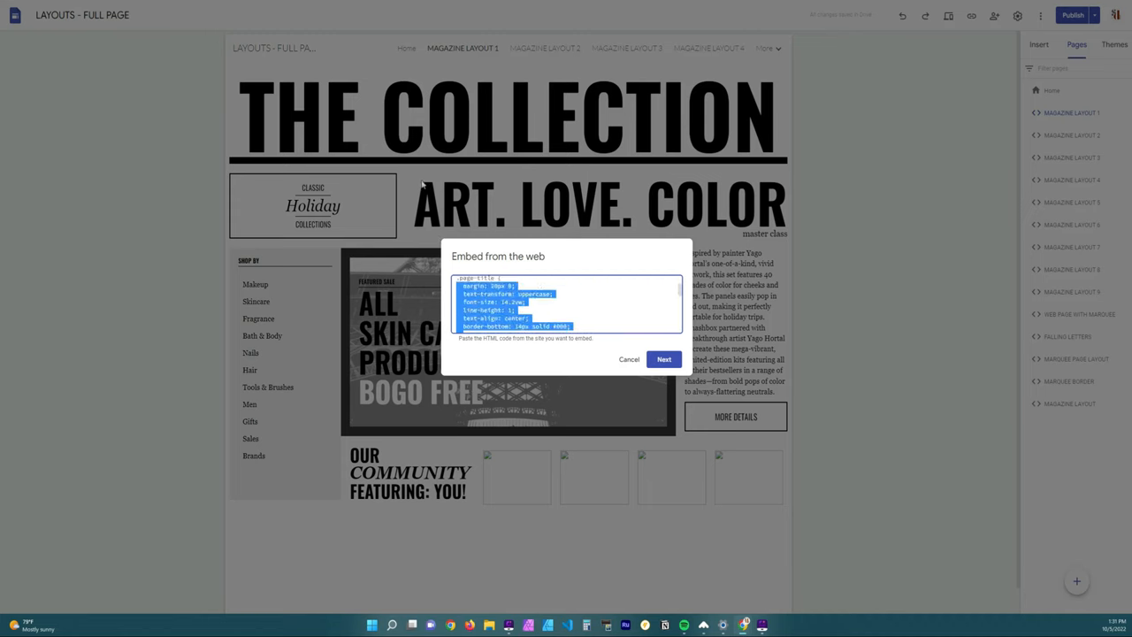
# Step: Copy the magazine layout's embed code from the Embed from the web dialog
pyautogui.rightClick(513, 291)
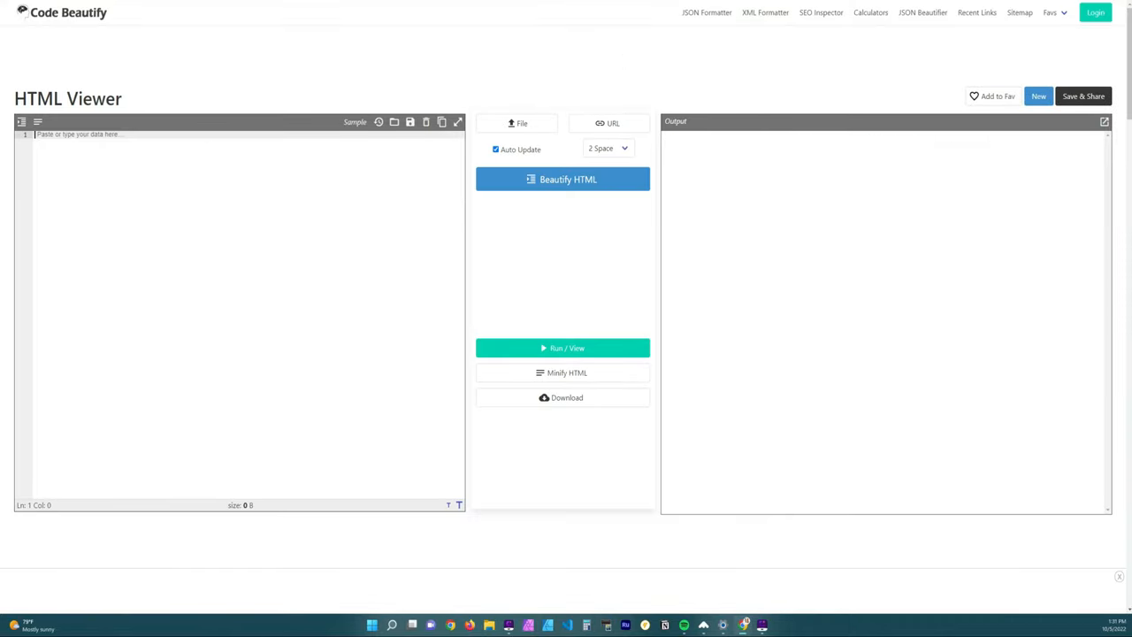
# Step: Paste the magazine layout code into the HTML Viewer and locate the empty line below <style>
pyautogui.rightClick(117, 137)
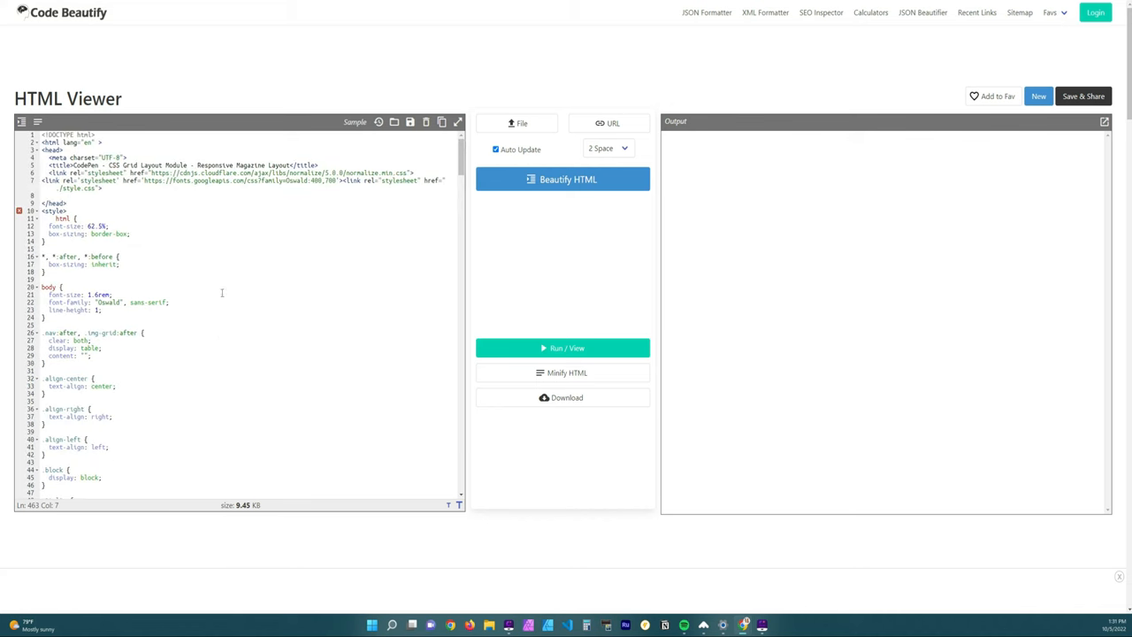
pyautogui.click(563, 347)
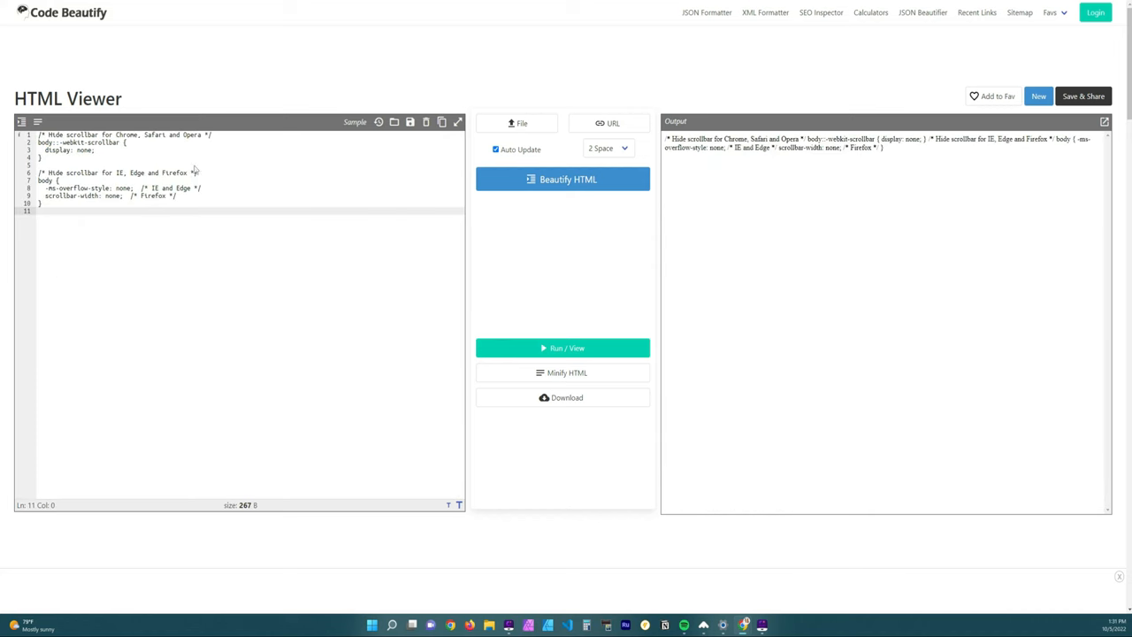
pyautogui.click(354, 122)
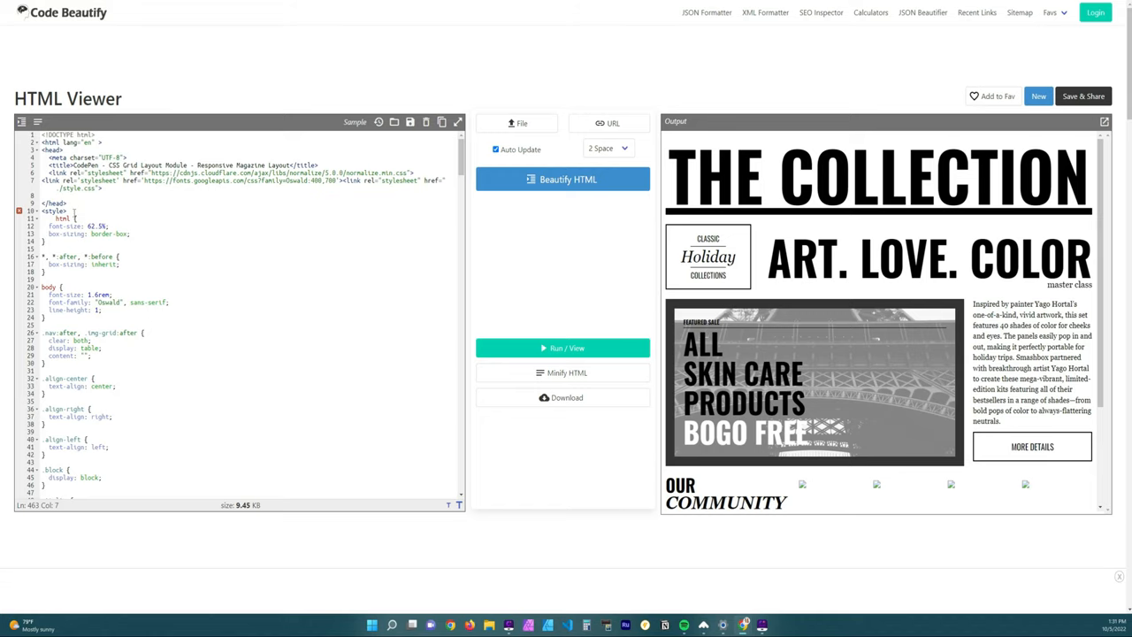
pyautogui.scroll(-3)
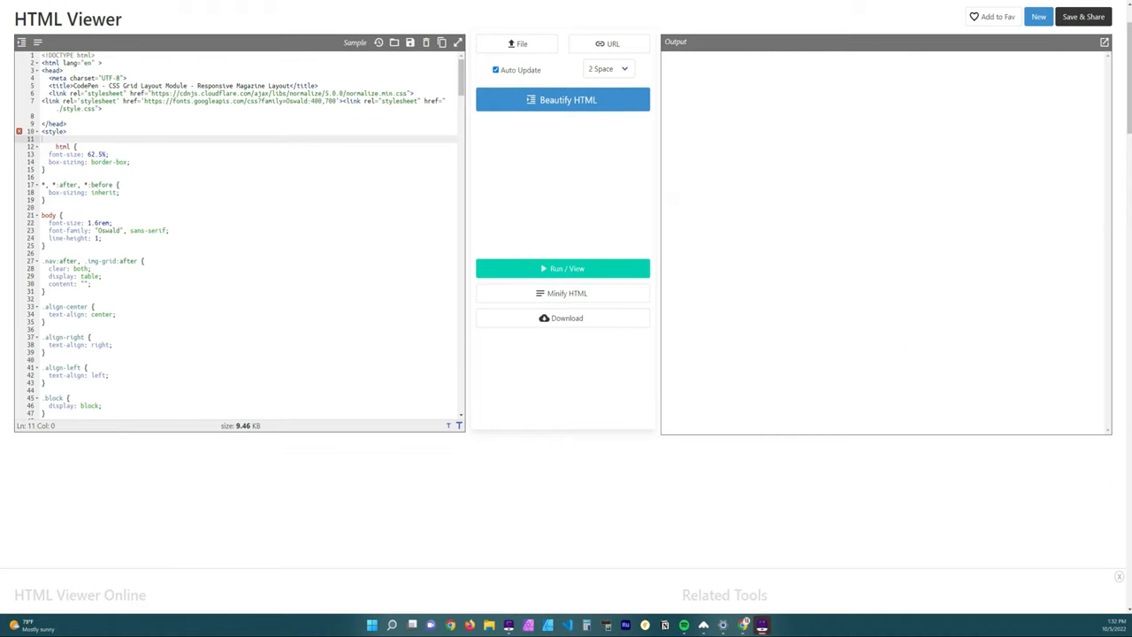
# Step: Paste the scrollbar-hiding CSS into the style block, render the result and copy the updated code
pyautogui.rightClick(49, 142)
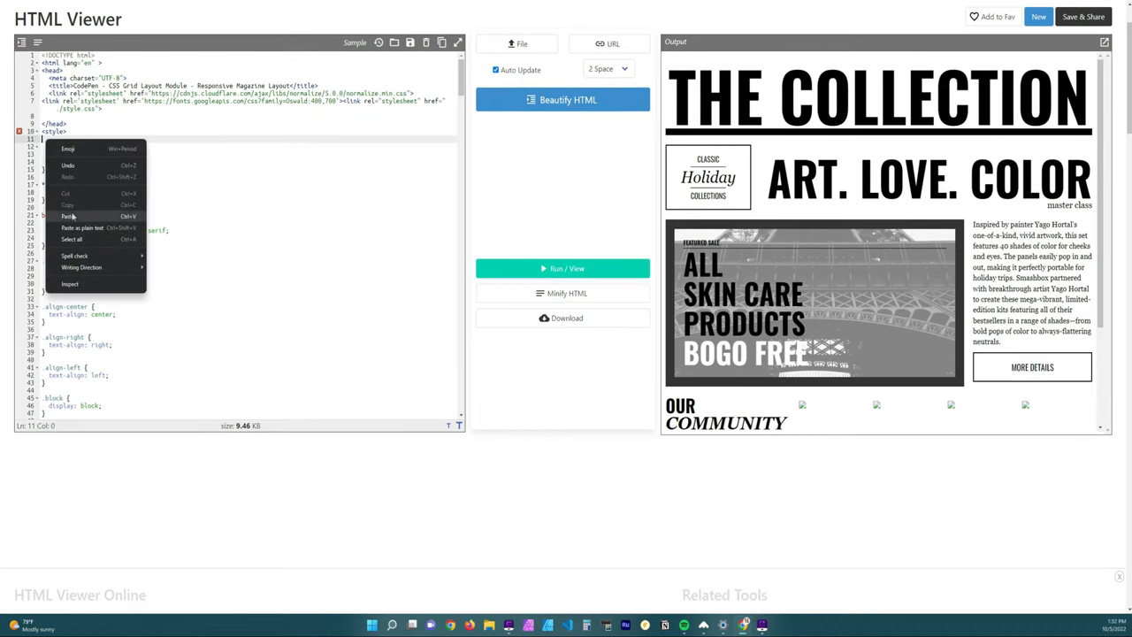
pyautogui.click(71, 216)
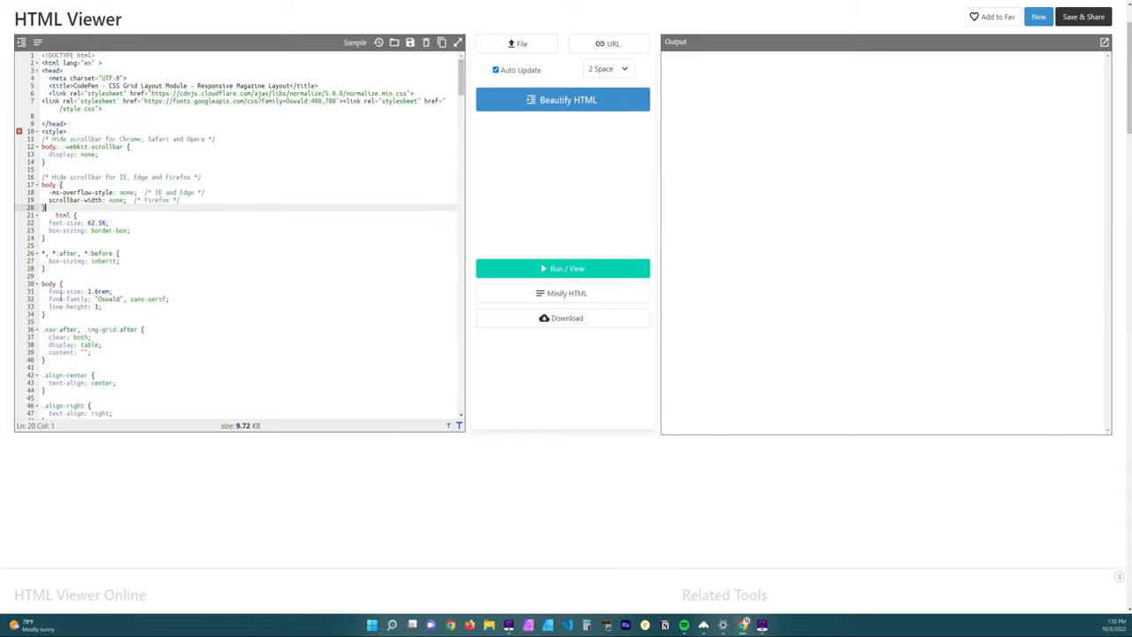
pyautogui.moveTo(320, 552)
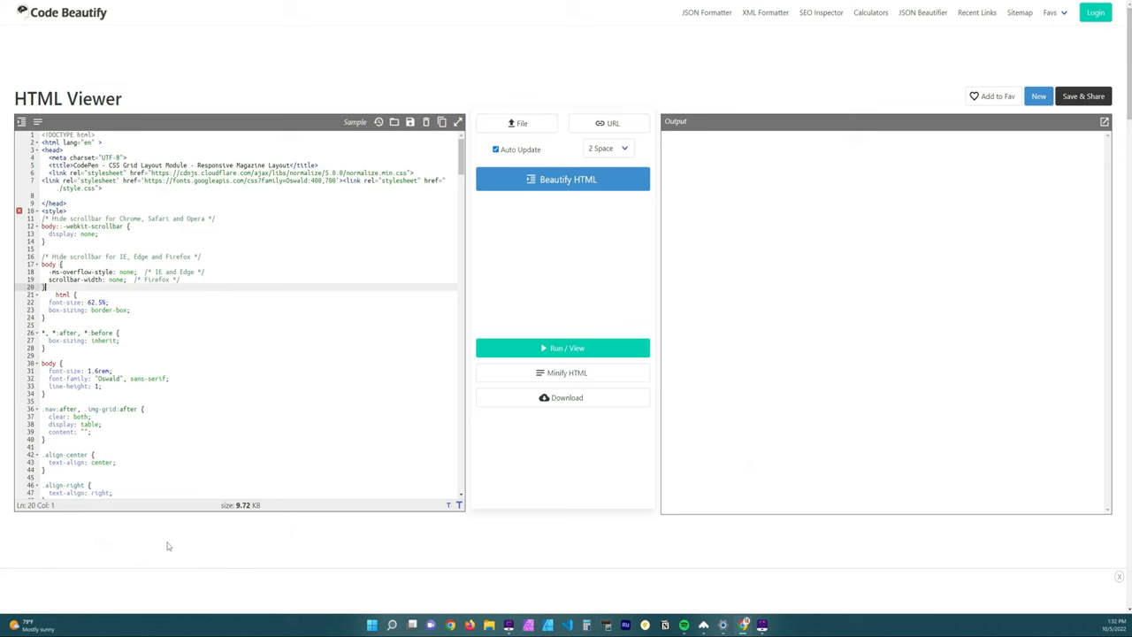
pyautogui.click(563, 347)
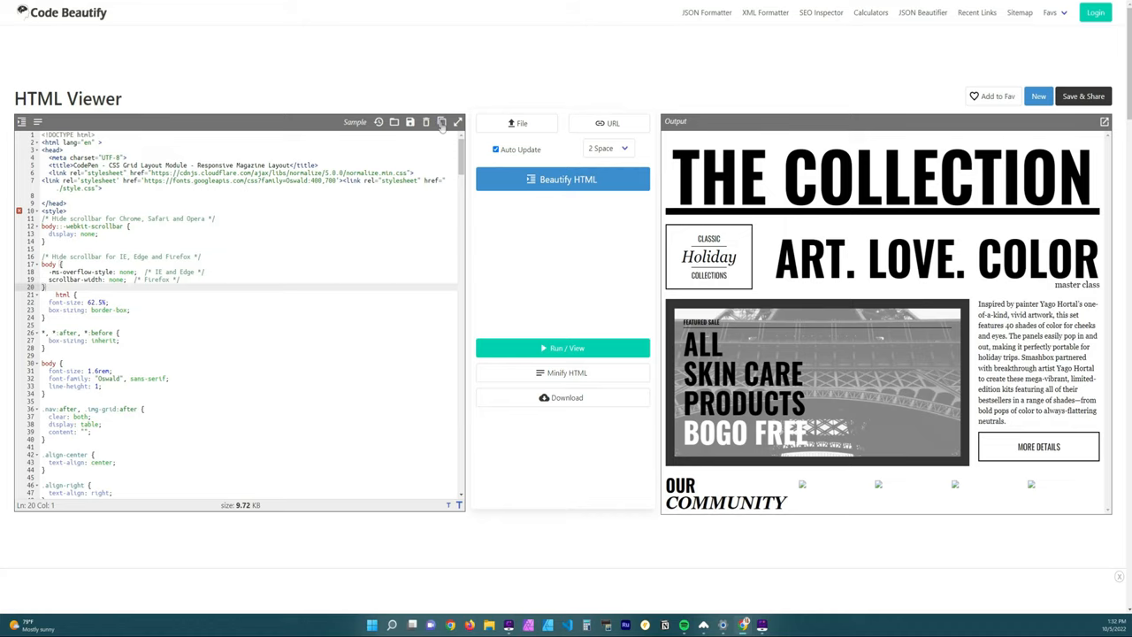
pyautogui.click(442, 122)
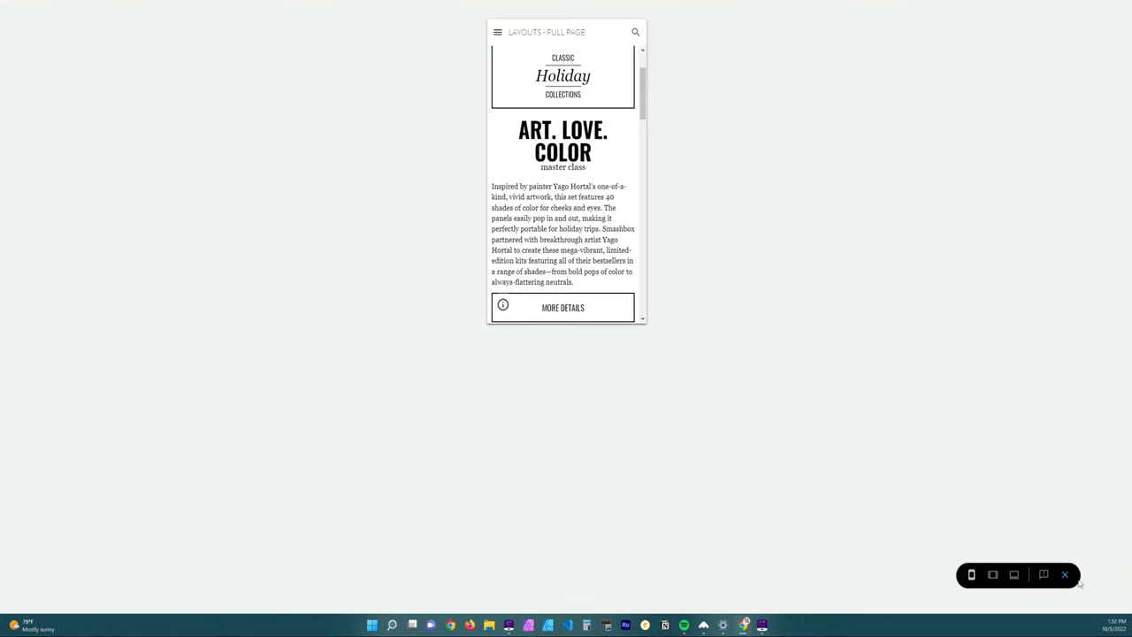
# Step: Exit preview and insert the updated scrollbar-free magazine code into the empty embed
pyautogui.click(1065, 575)
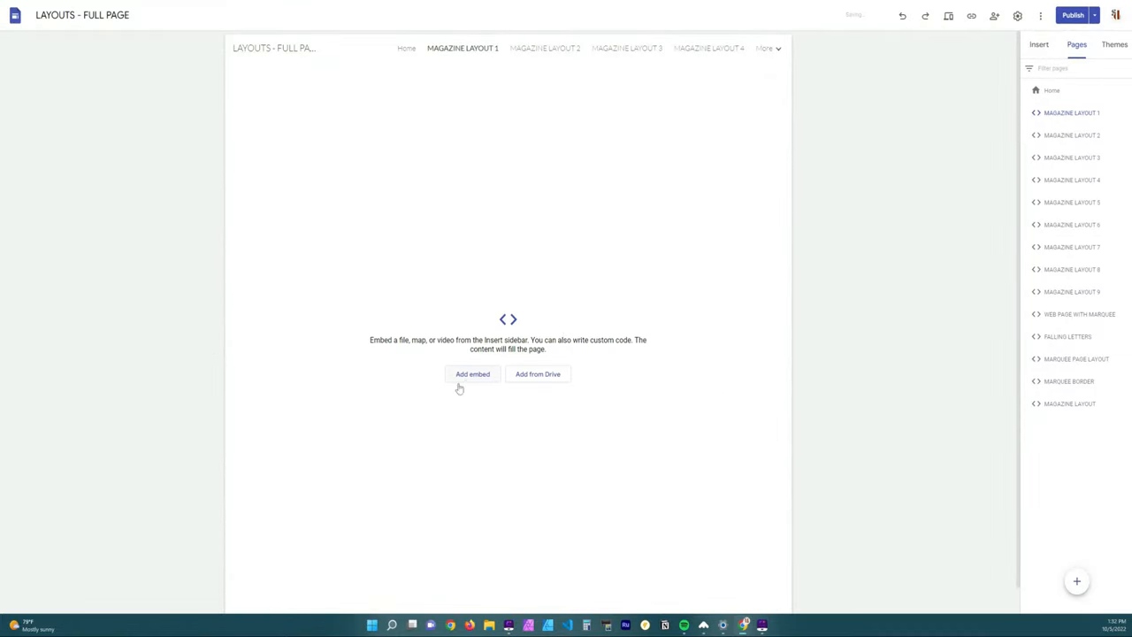
pyautogui.click(472, 375)
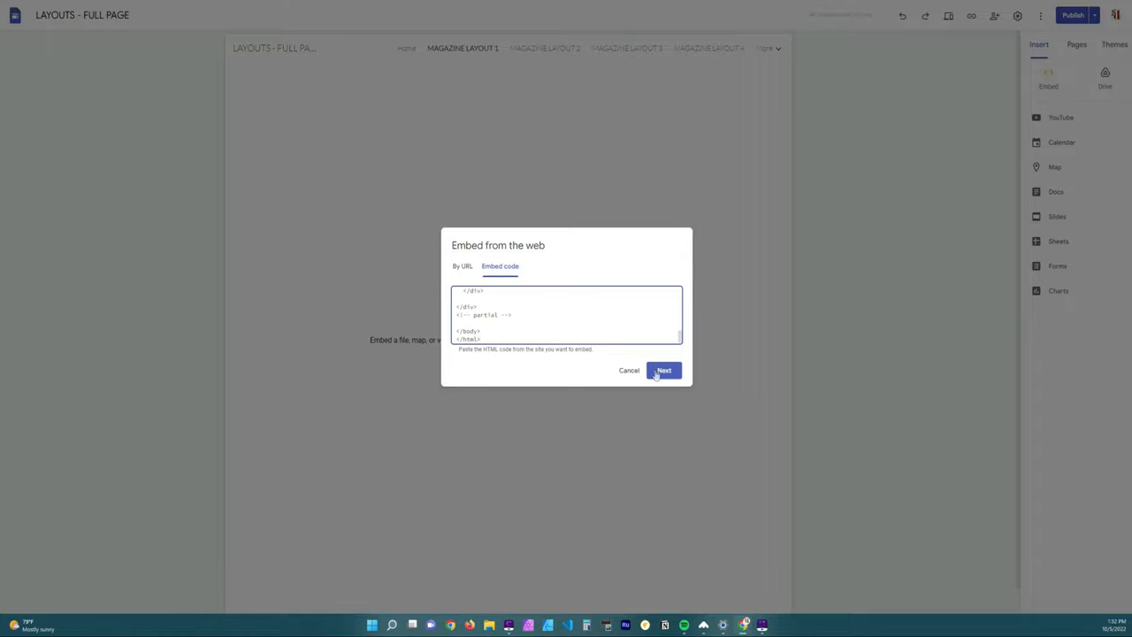
pyautogui.click(666, 370)
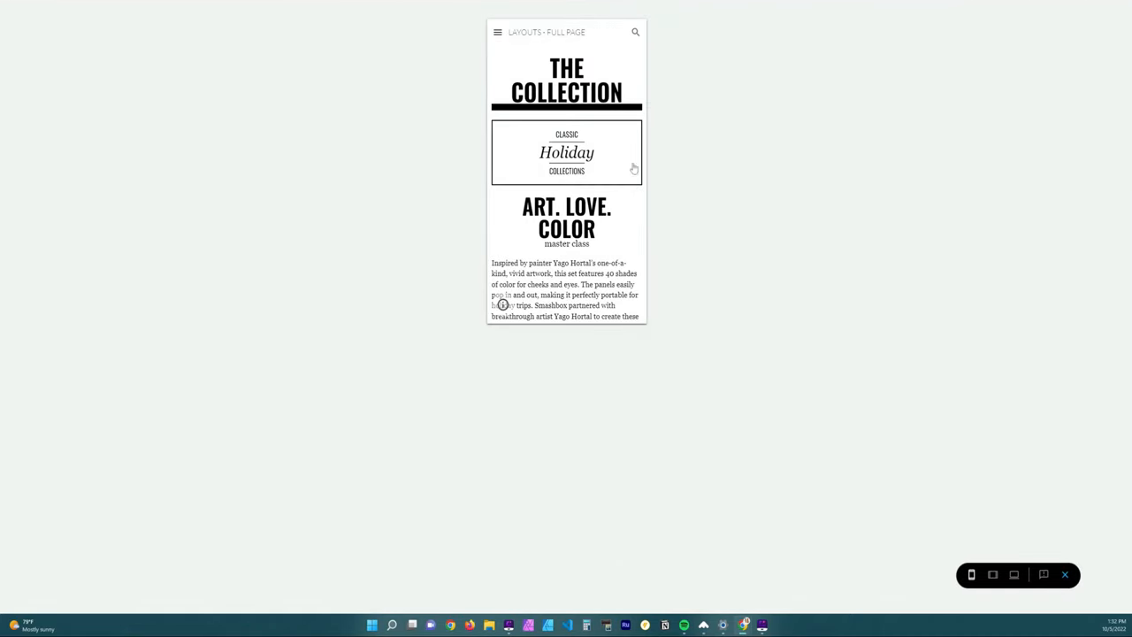
pyautogui.scroll(-3)
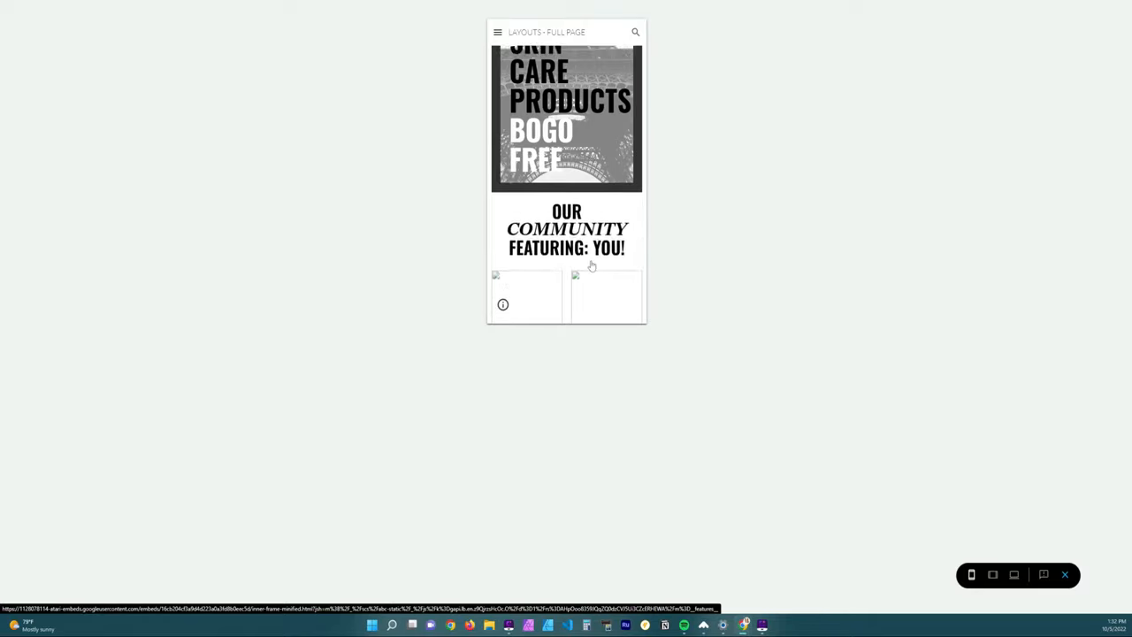
pyautogui.scroll(-3)
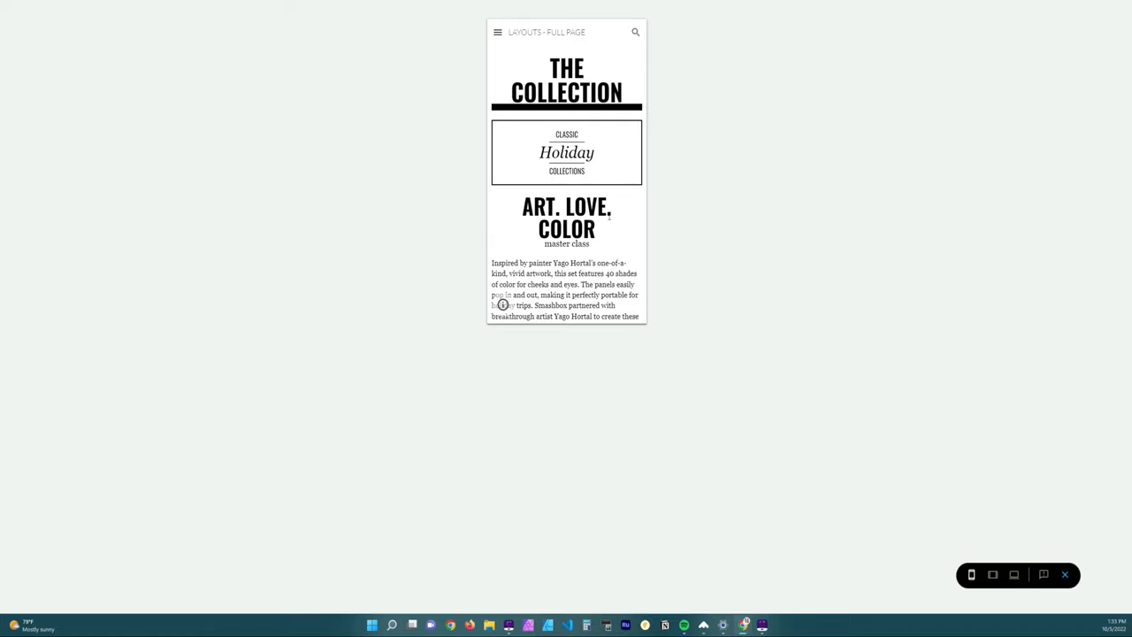
pyautogui.moveTo(623, 228)
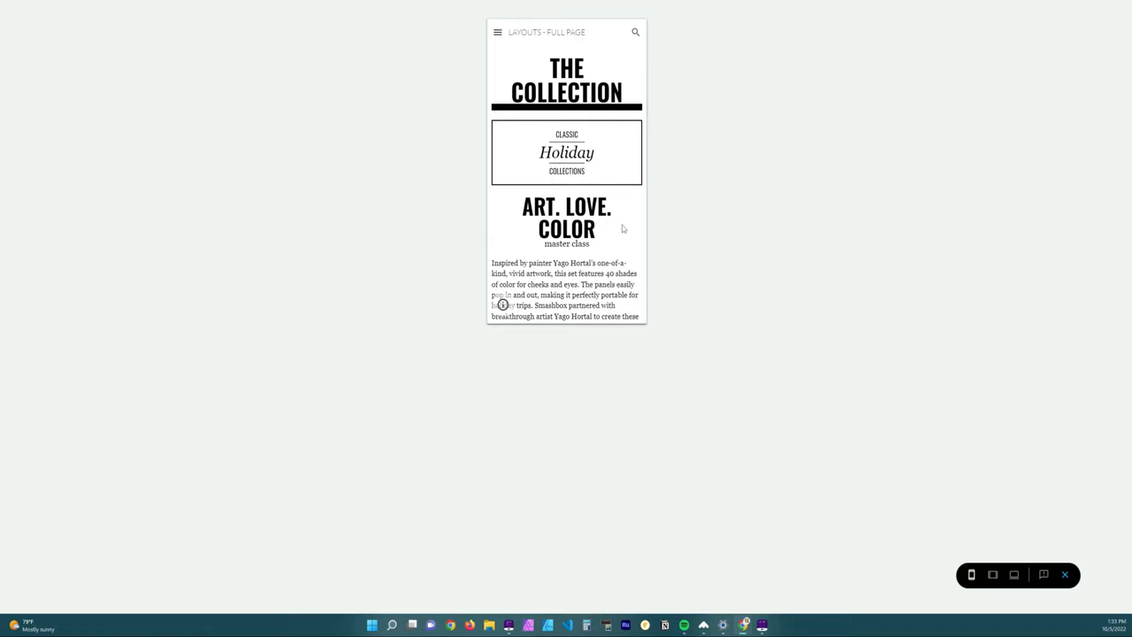
pyautogui.moveTo(1097, 488)
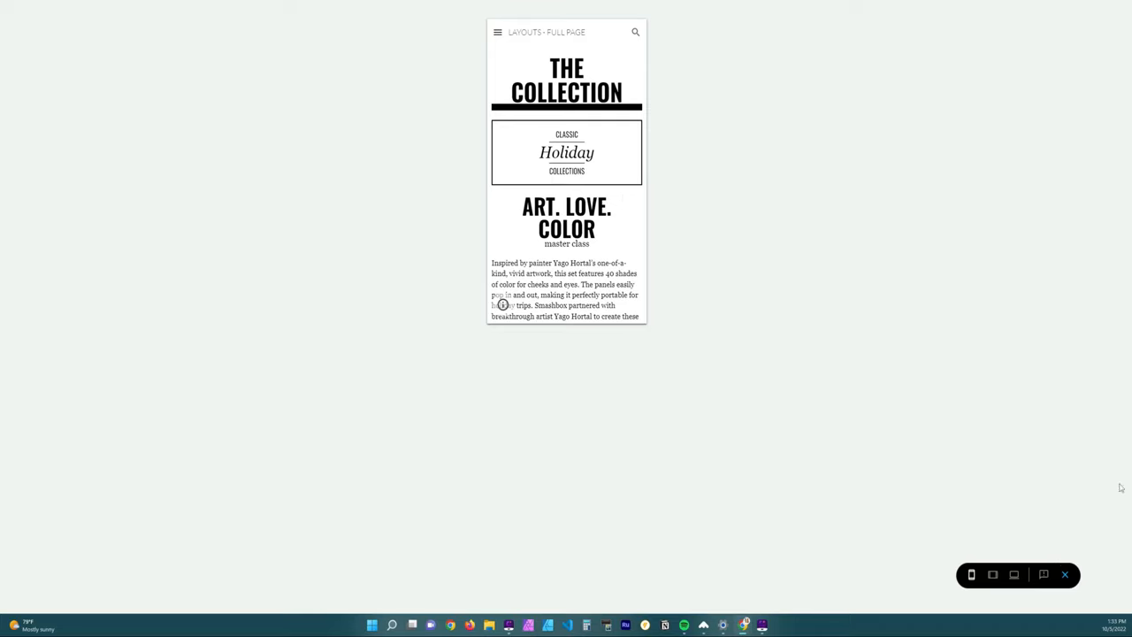
pyautogui.click(1065, 575)
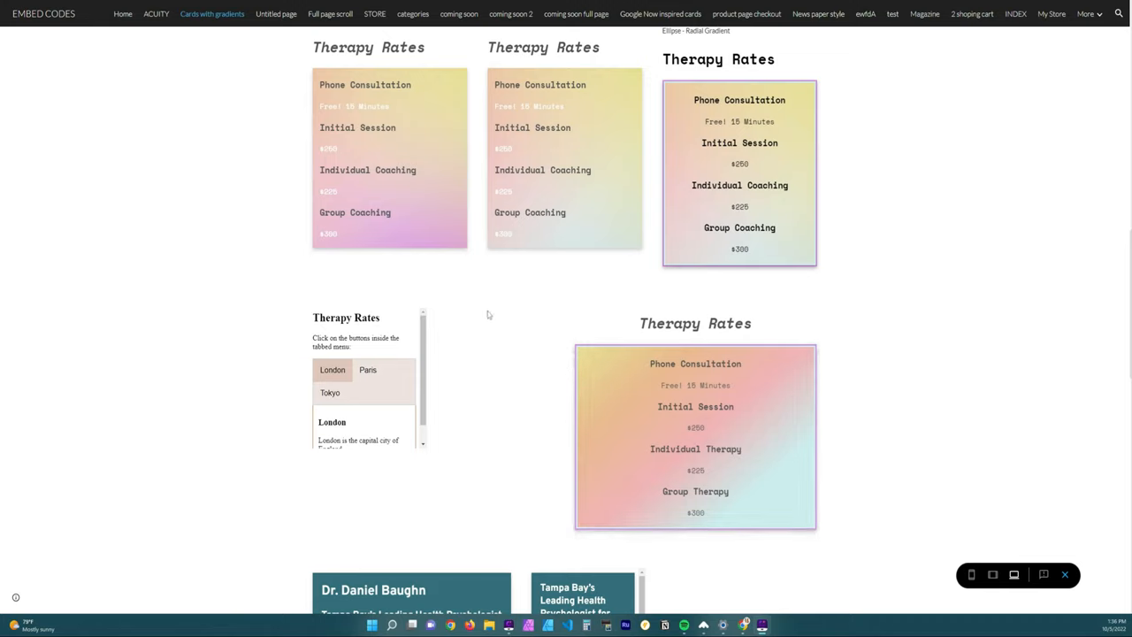
pyautogui.moveTo(481, 308)
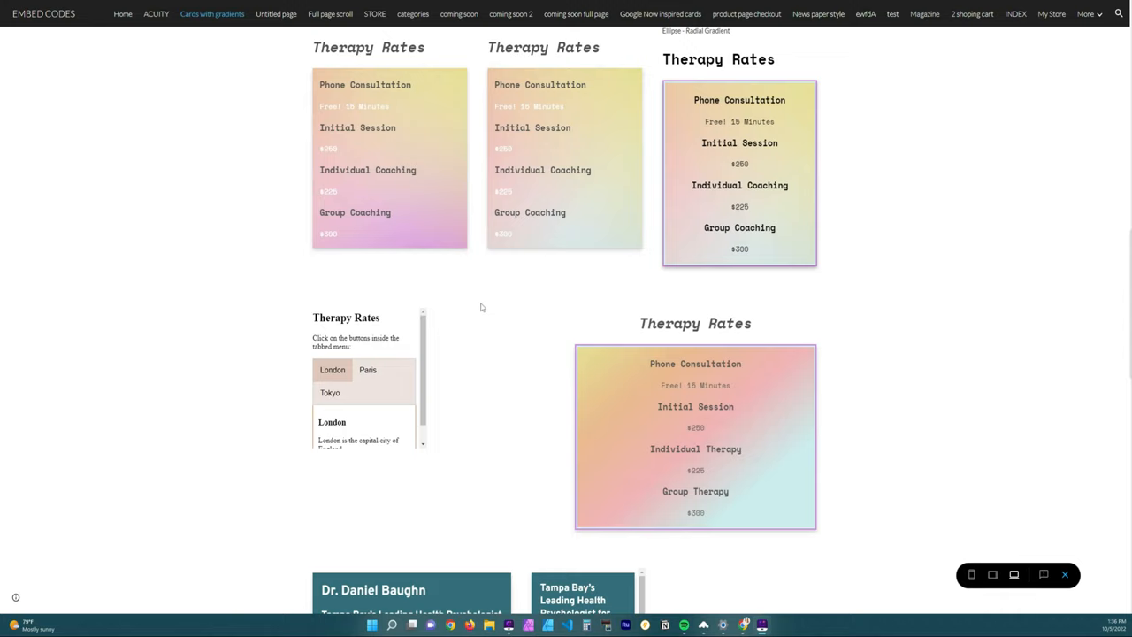
pyautogui.moveTo(391, 350)
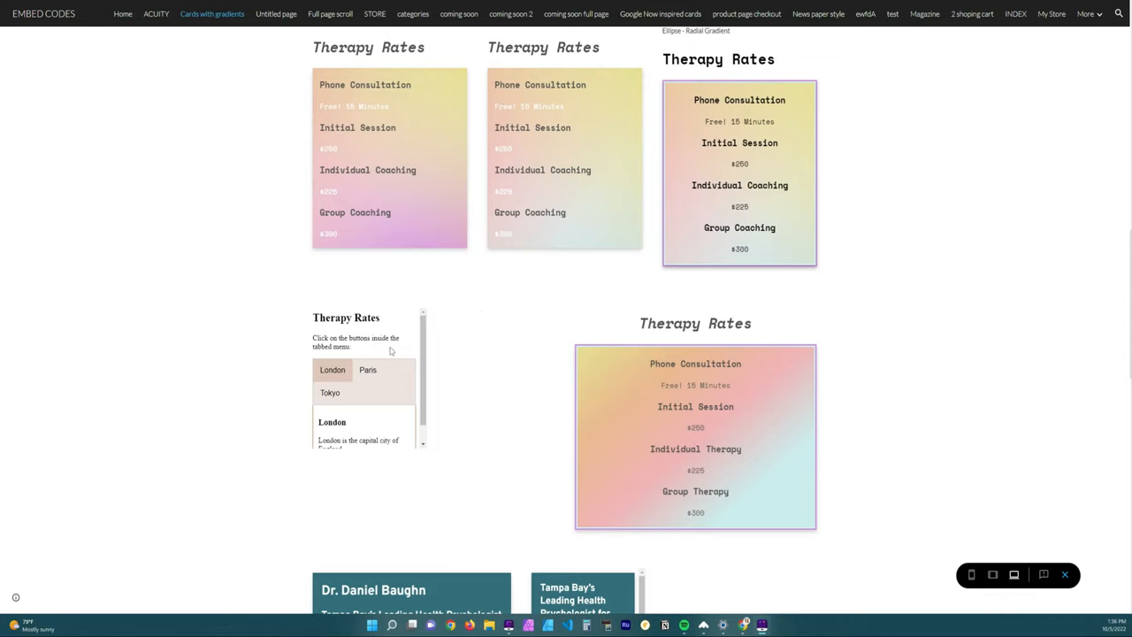
pyautogui.moveTo(393, 386)
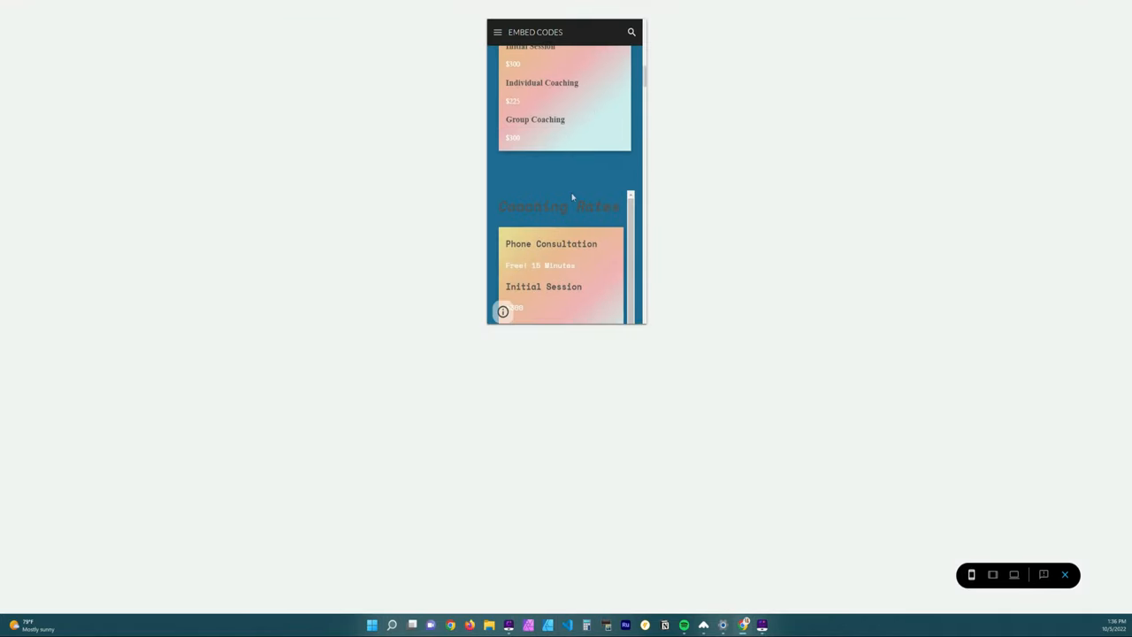
# Step: Scroll to the Therapy Rates box at phone width and try its London and Tokyo tabs
pyautogui.scroll(-3)
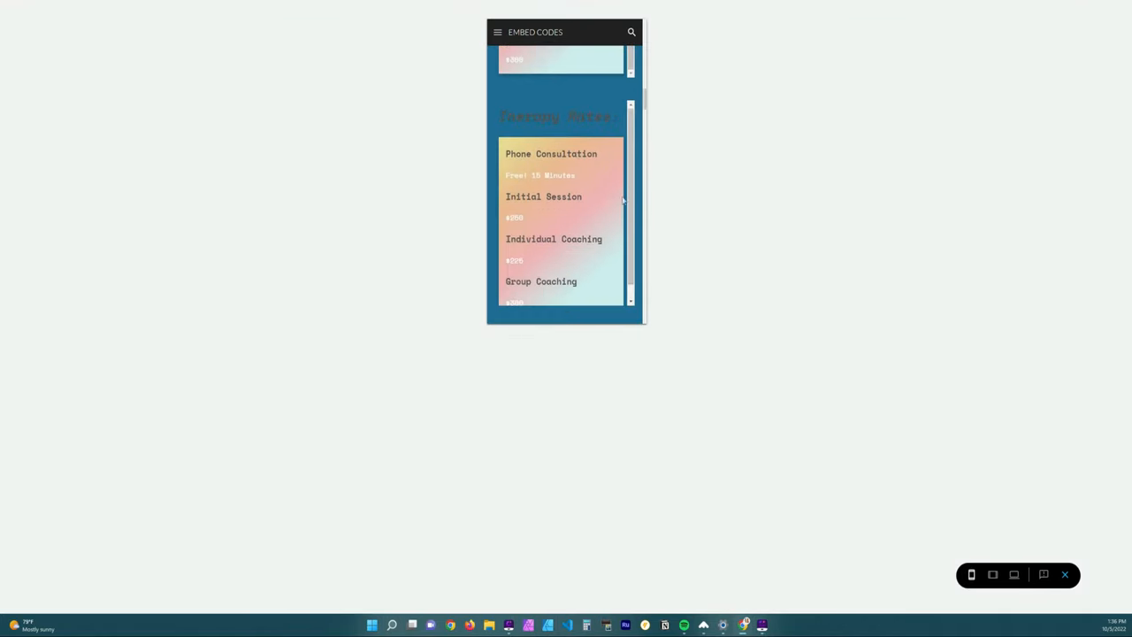
pyautogui.scroll(-3)
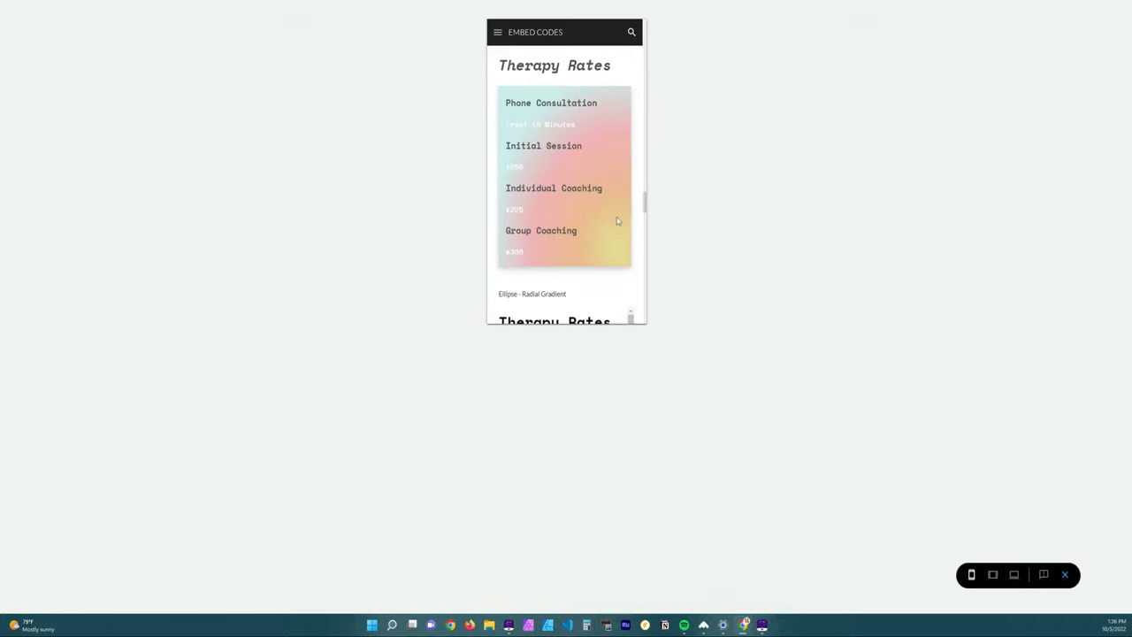
pyautogui.scroll(-3)
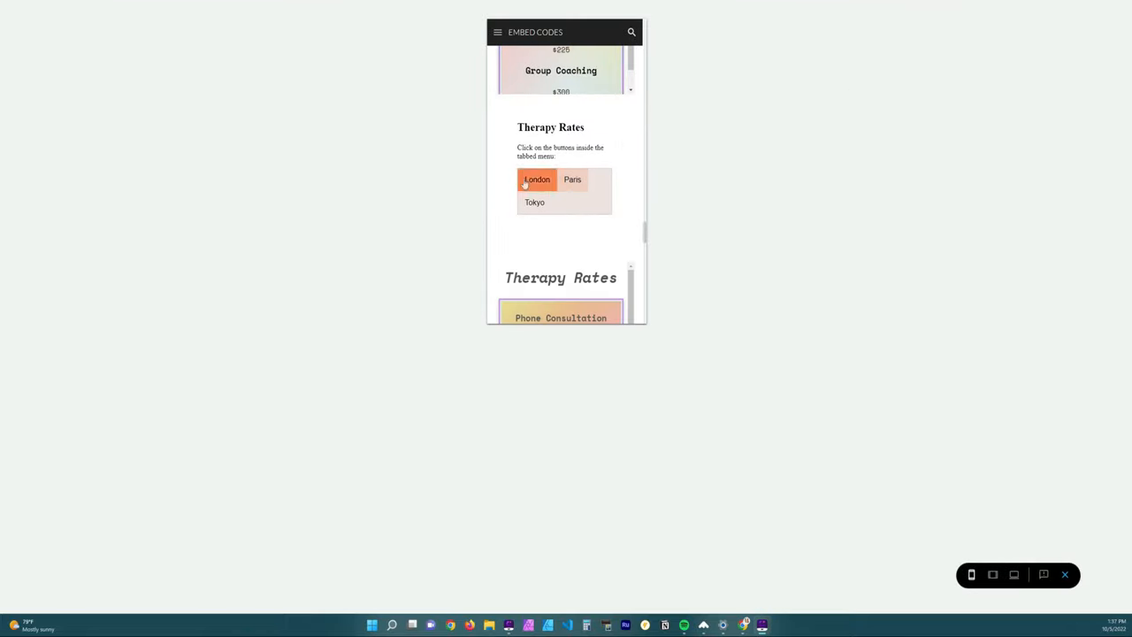
pyautogui.click(535, 201)
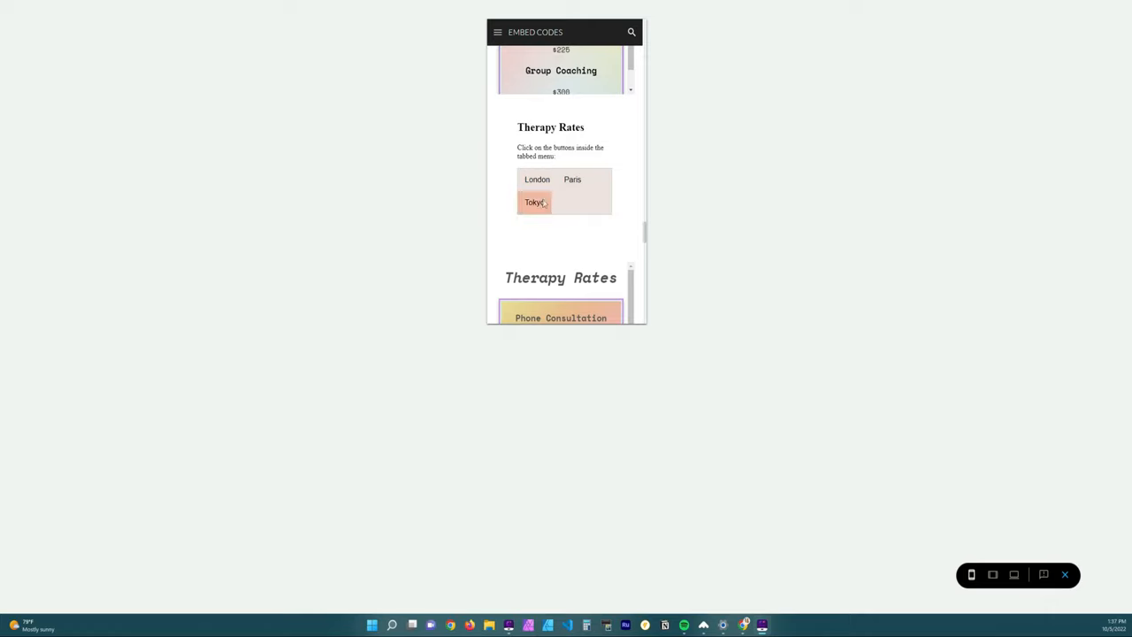
pyautogui.click(573, 182)
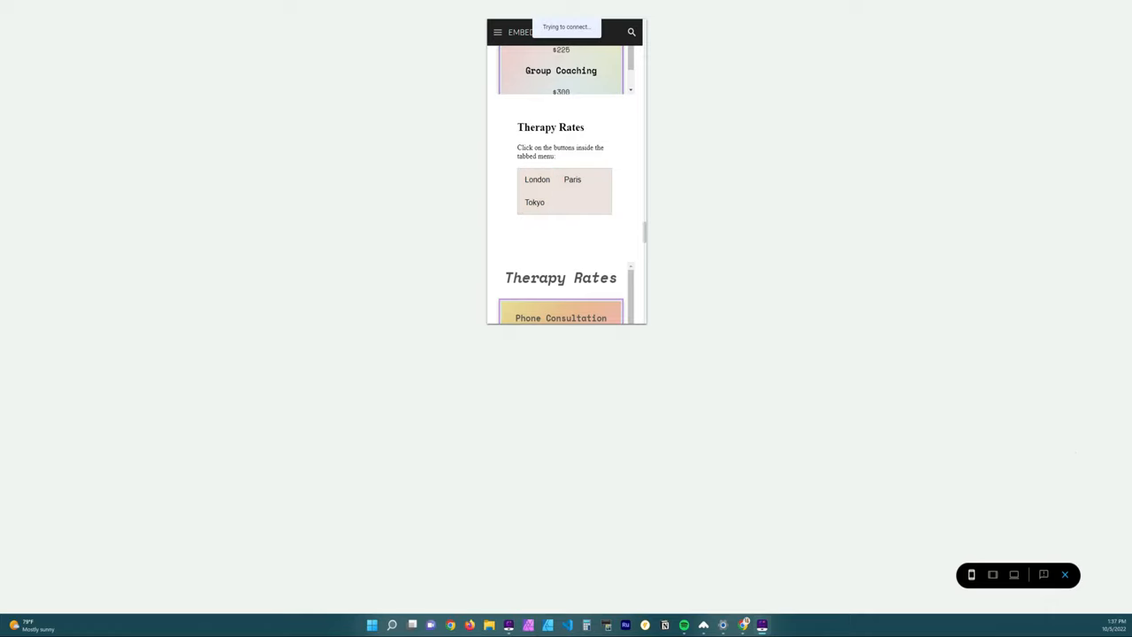
pyautogui.click(573, 181)
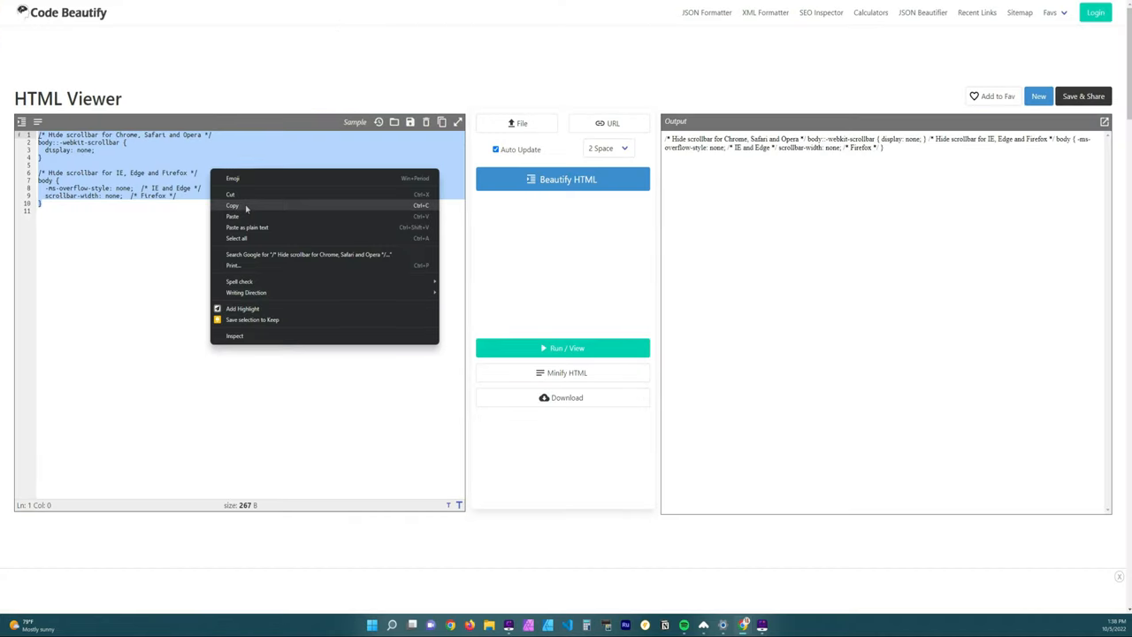
# Step: Copy the scrollbar-hiding CSS from the HTML Viewer
pyautogui.click(231, 205)
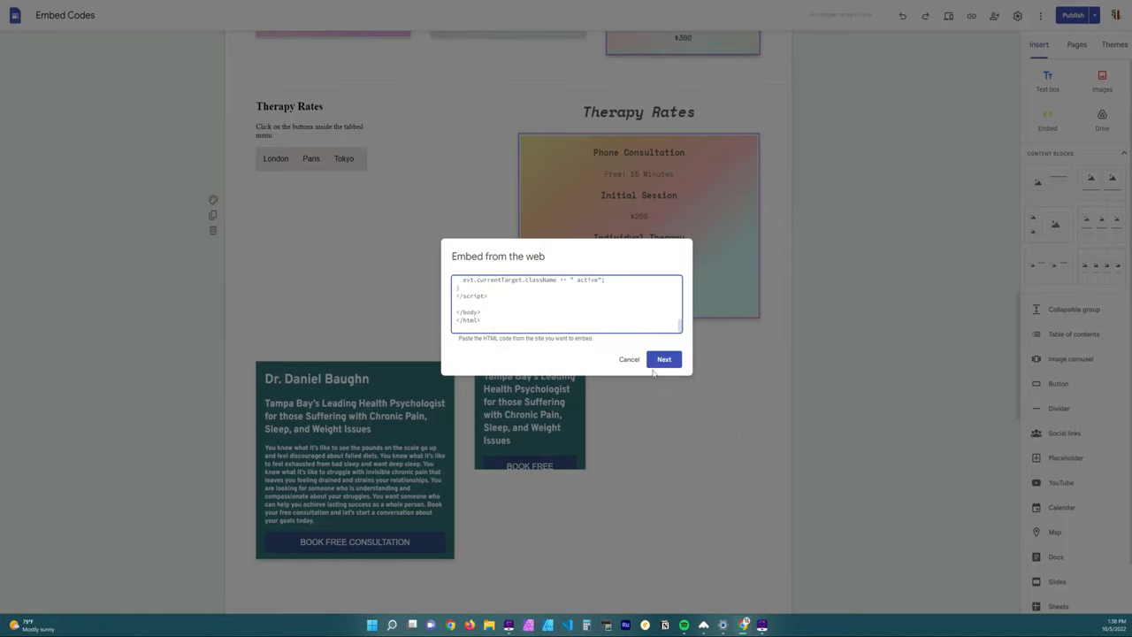
# Step: Insert the edited Therapy Rates embed code and reopen the phone-width preview
pyautogui.click(665, 359)
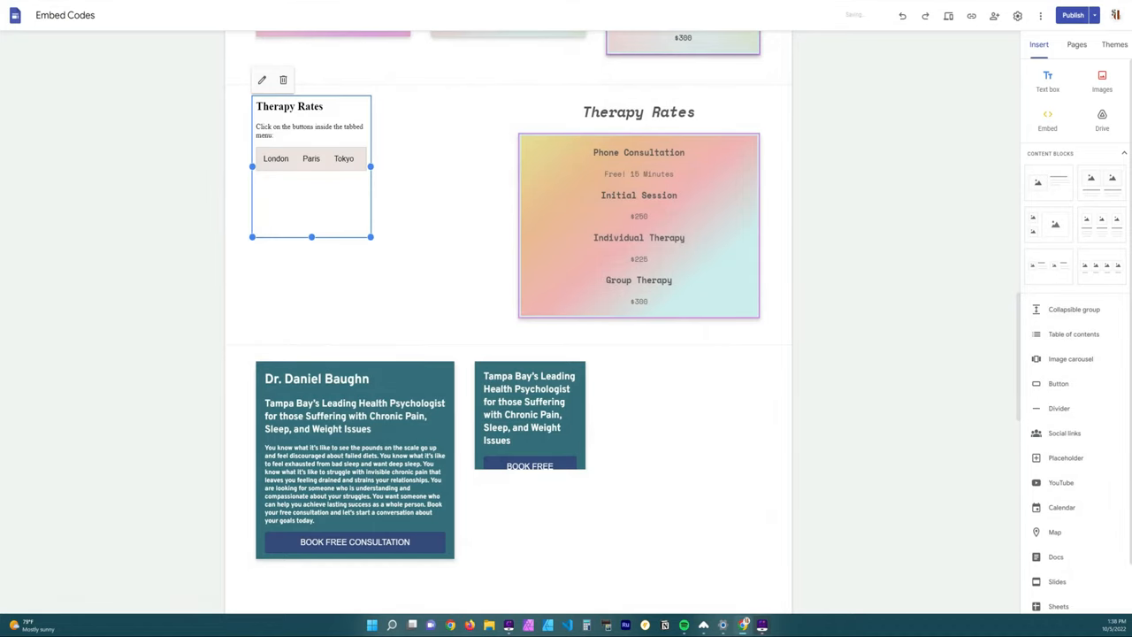
pyautogui.click(965, 63)
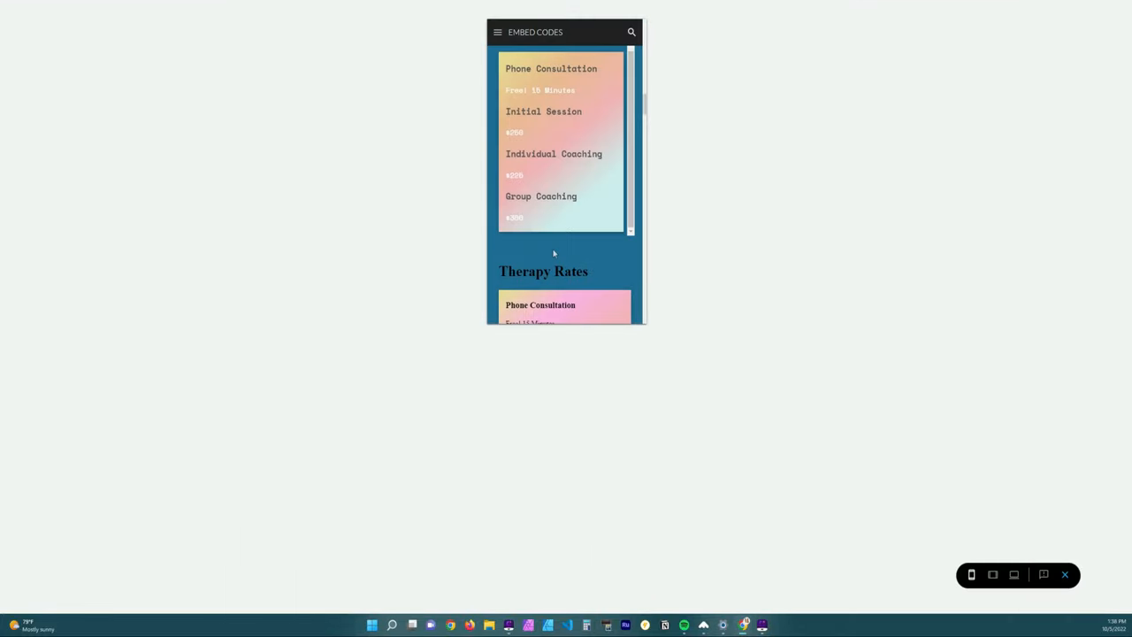
# Step: Scroll to the Therapy Rates box and show the Paris tab's text at phone width
pyautogui.scroll(-3)
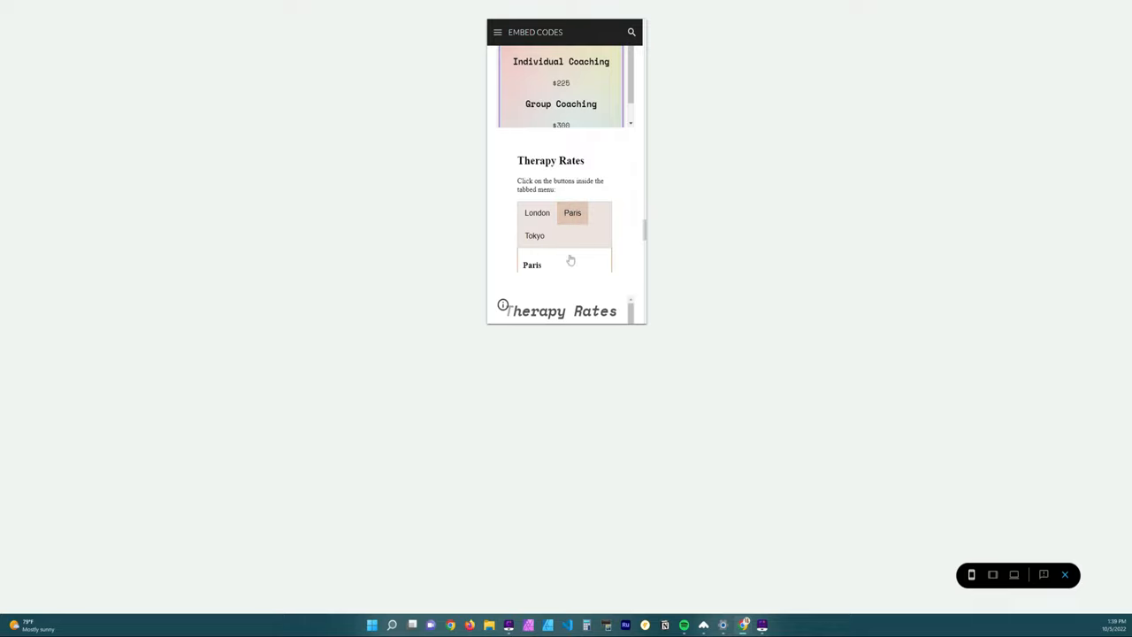
pyautogui.moveTo(569, 237)
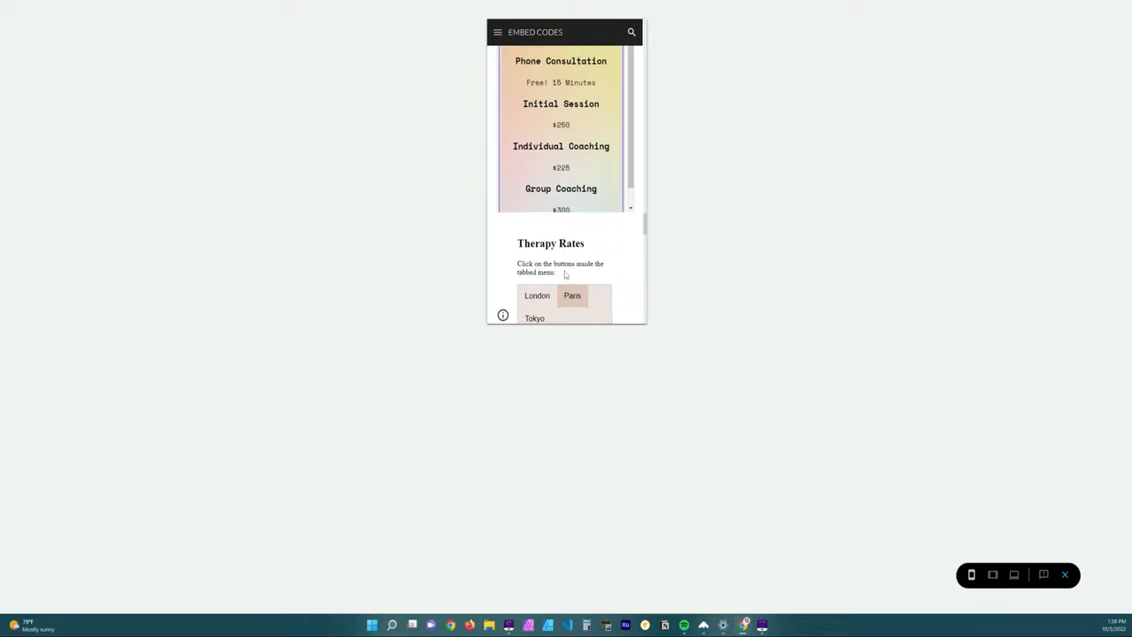
pyautogui.scroll(-3)
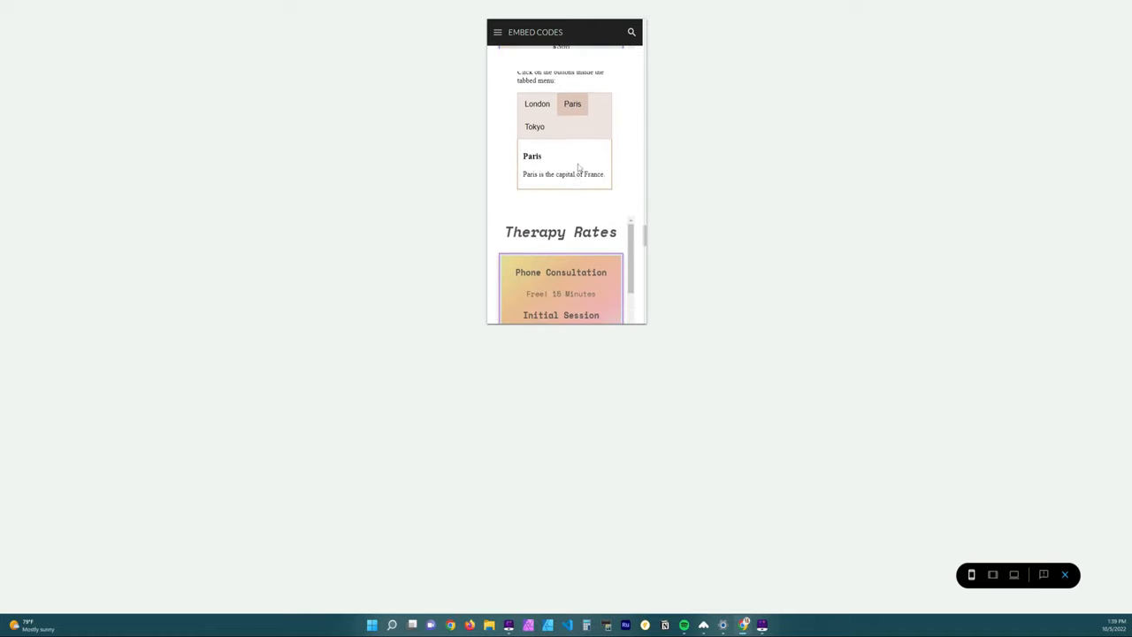
pyautogui.moveTo(517, 145)
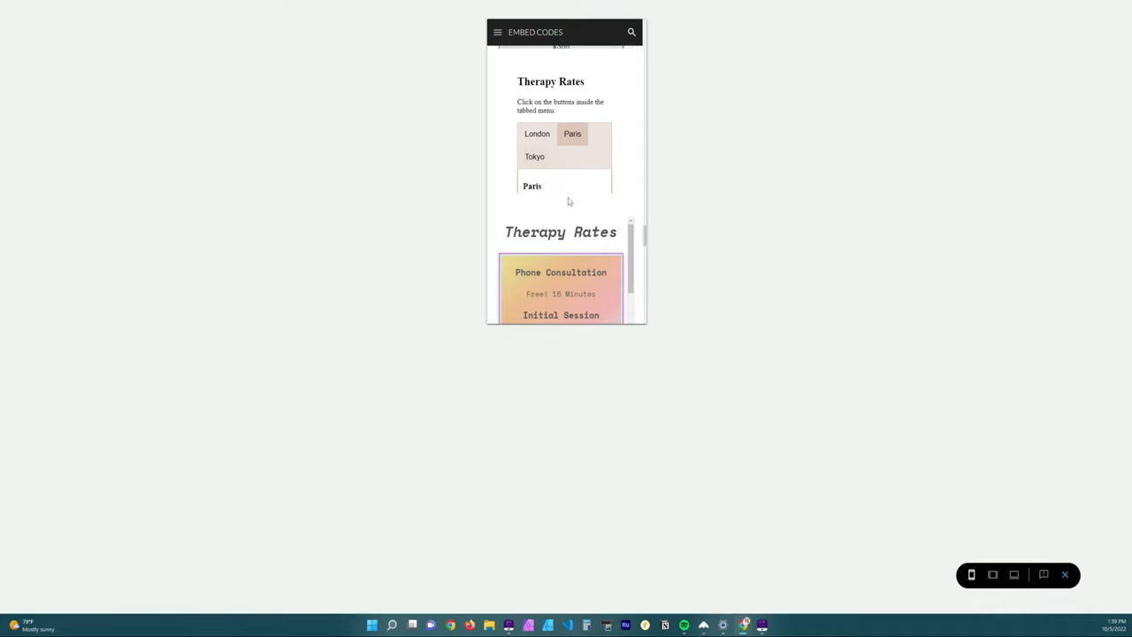
pyautogui.click(538, 135)
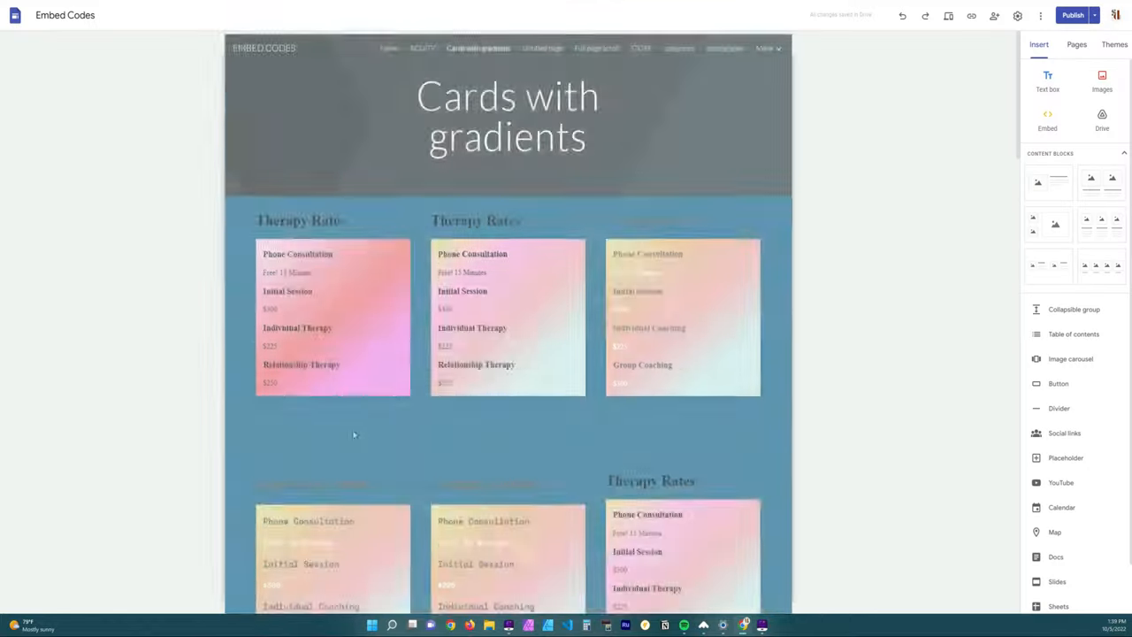
# Step: Drag the tabbed Therapy Rates embed's right handle outward to widen it, then preview the site
pyautogui.scroll(-3)
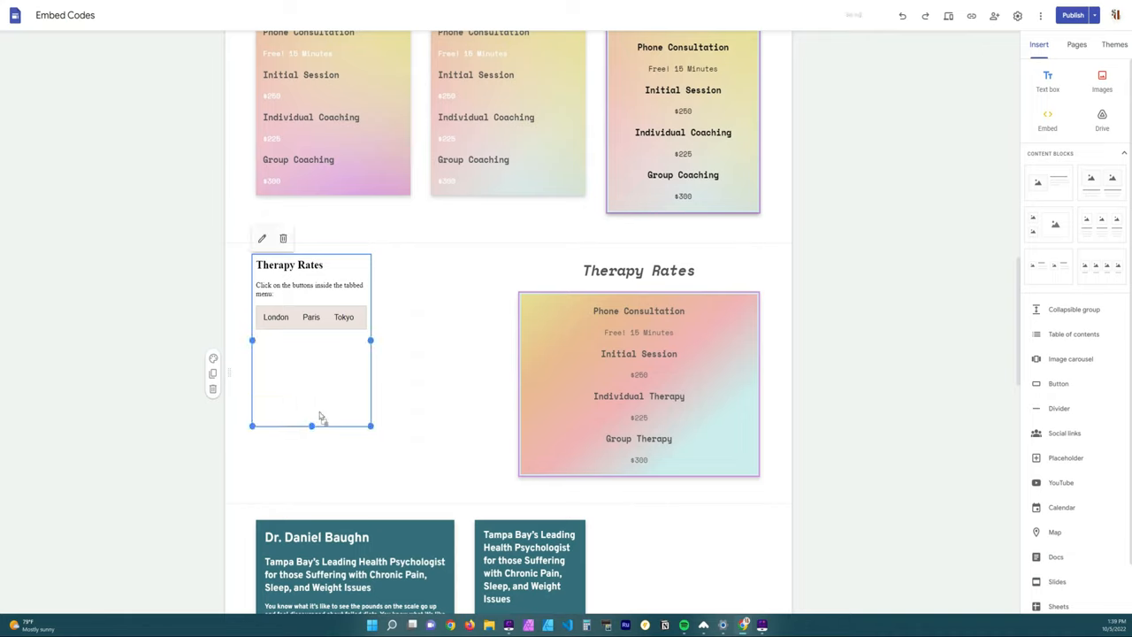
pyautogui.moveTo(371, 340); pyautogui.dragTo(418, 344)
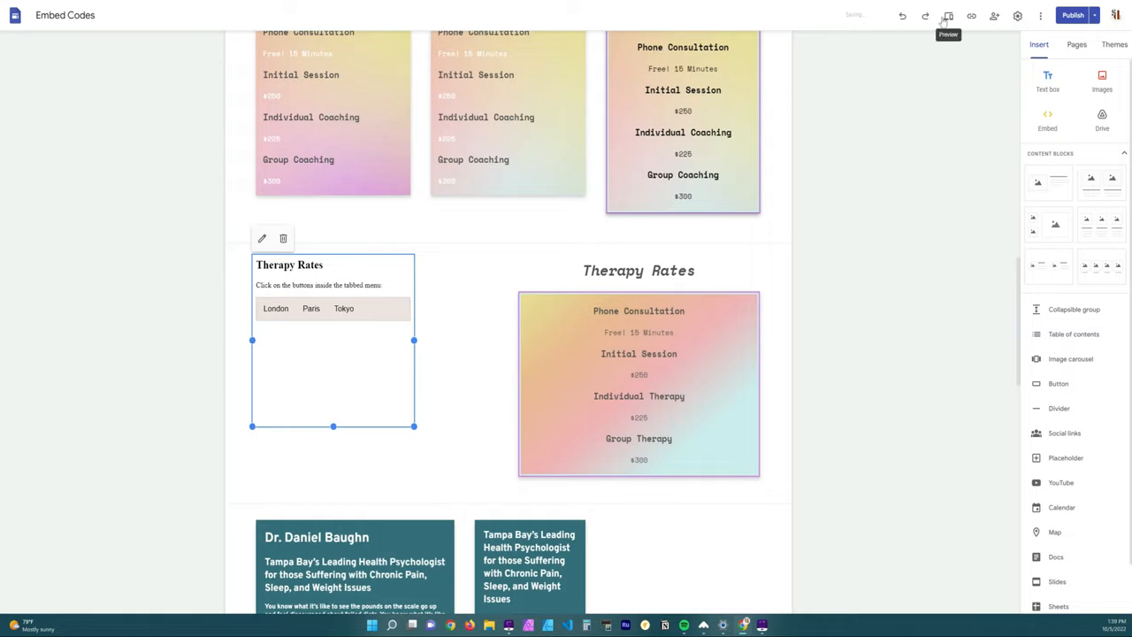
pyautogui.click(944, 15)
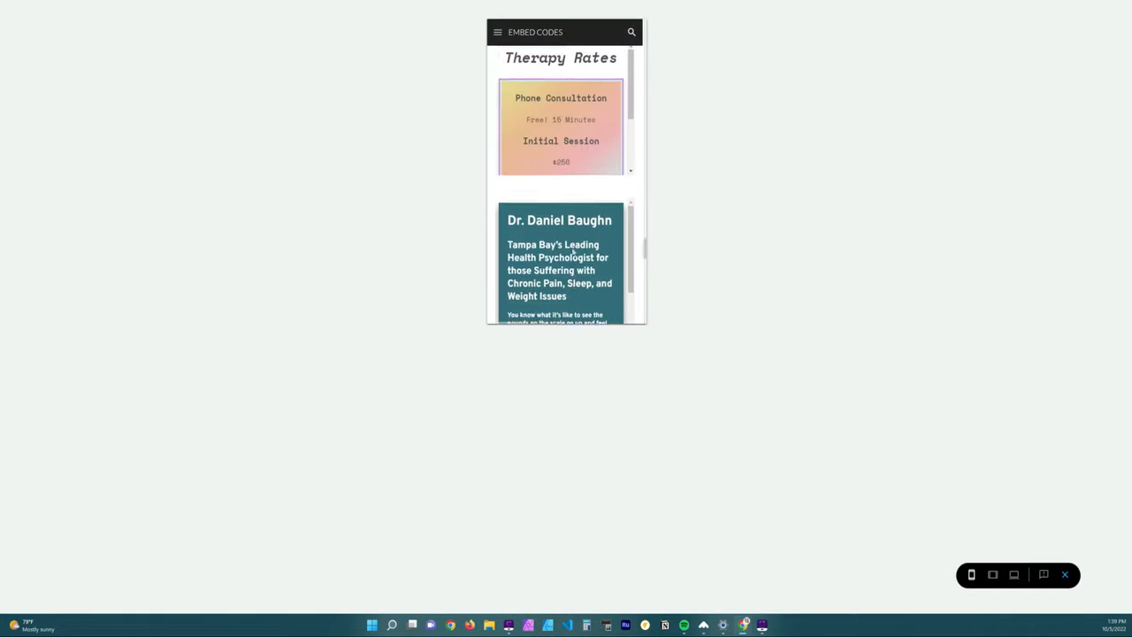
# Step: At phone width, switch between the London and Tokyo tabs to confirm each city's text and one-row tabs
pyautogui.scroll(-3)
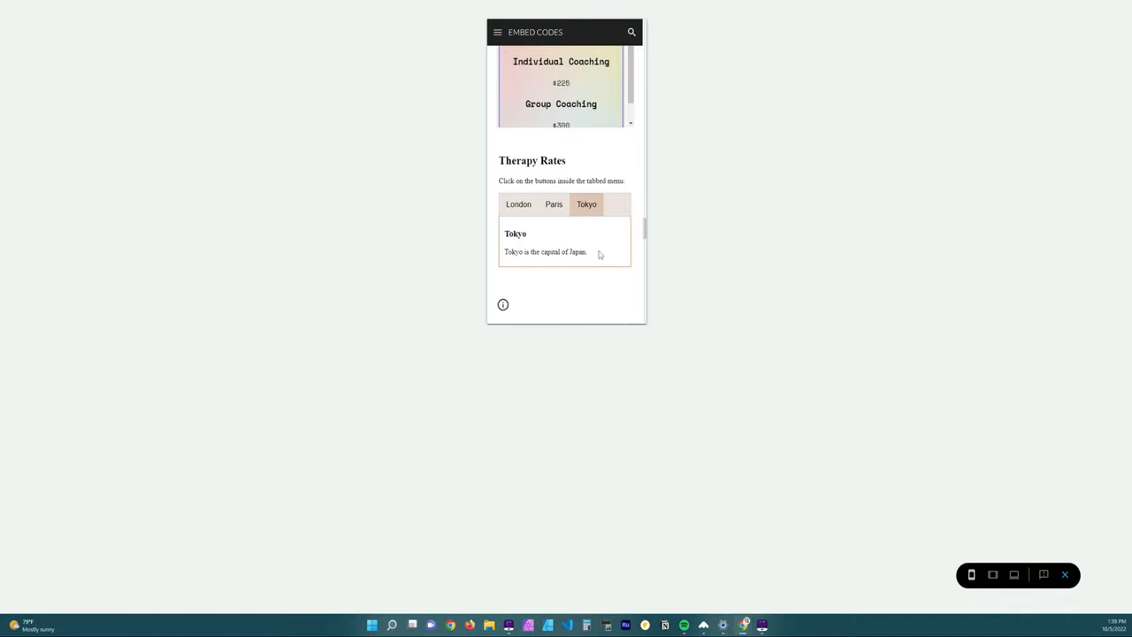
pyautogui.click(519, 205)
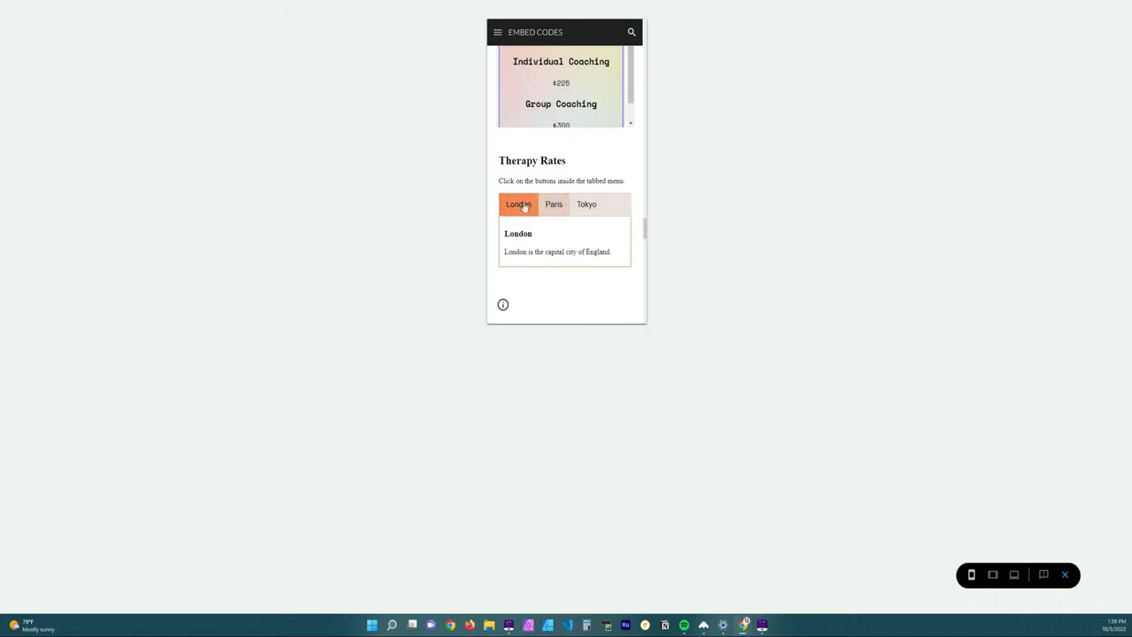
pyautogui.click(587, 205)
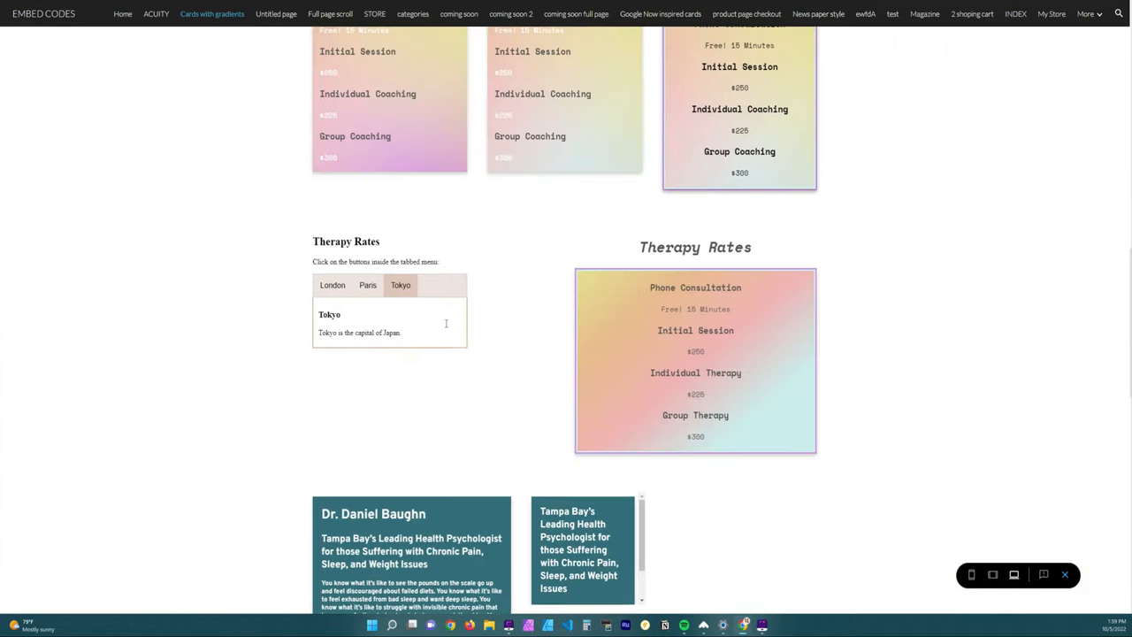
pyautogui.moveTo(905, 250)
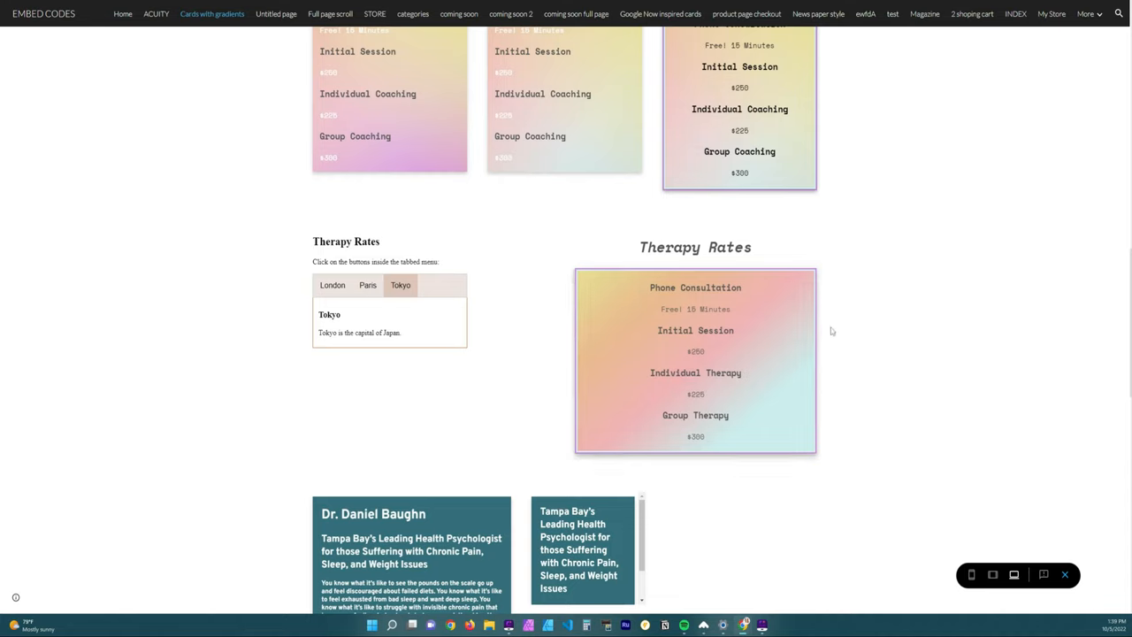
pyautogui.moveTo(916, 331)
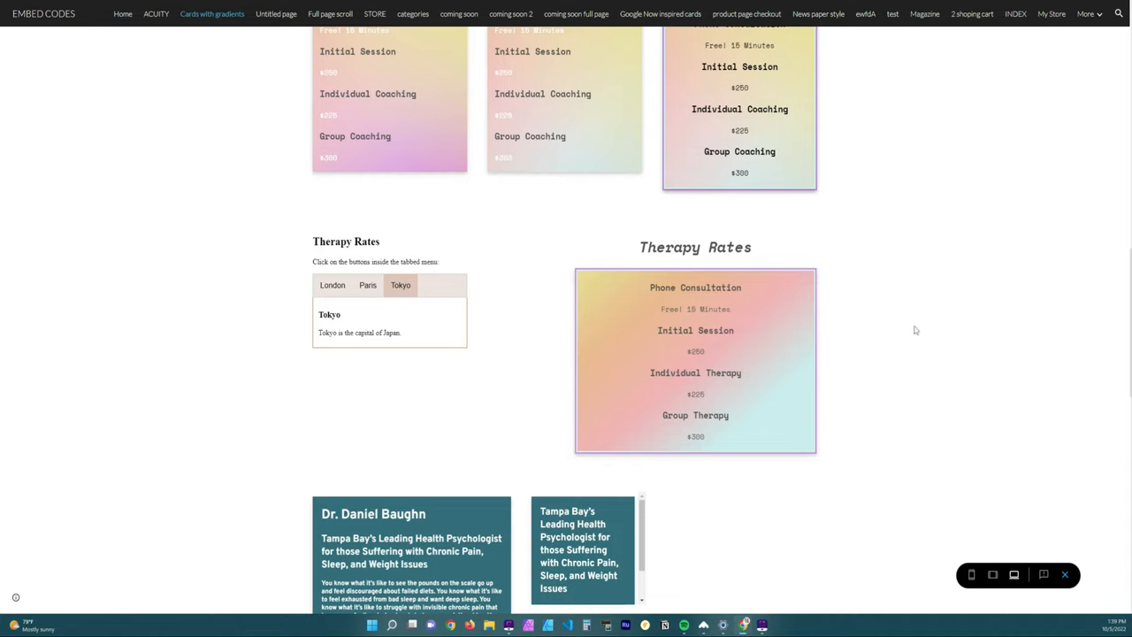
pyautogui.moveTo(966, 299)
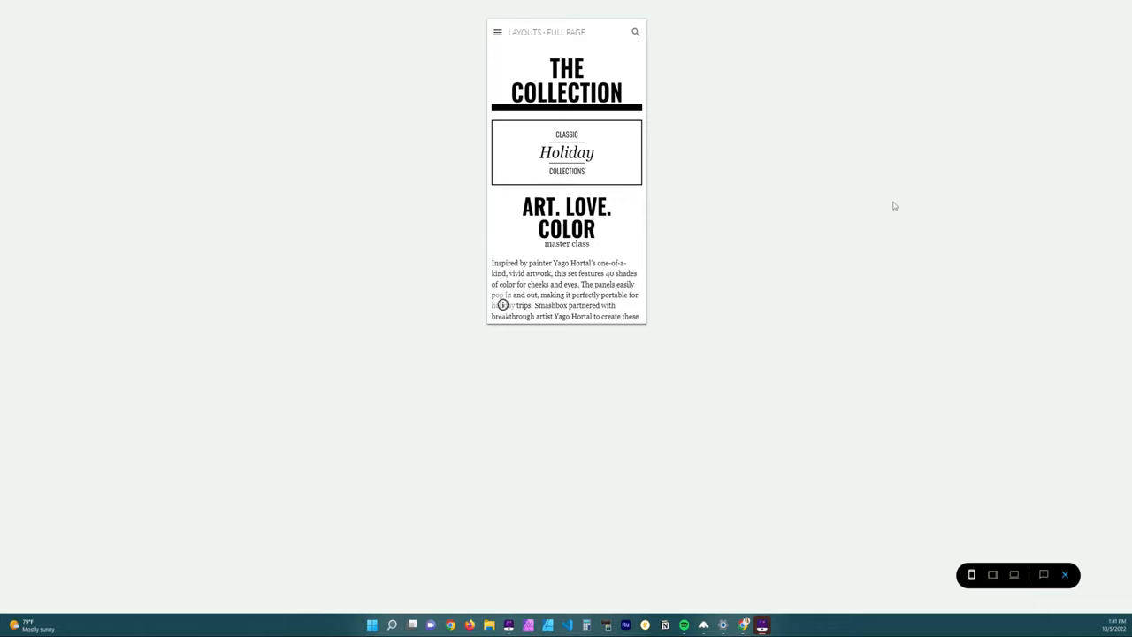
pyautogui.moveTo(894, 209)
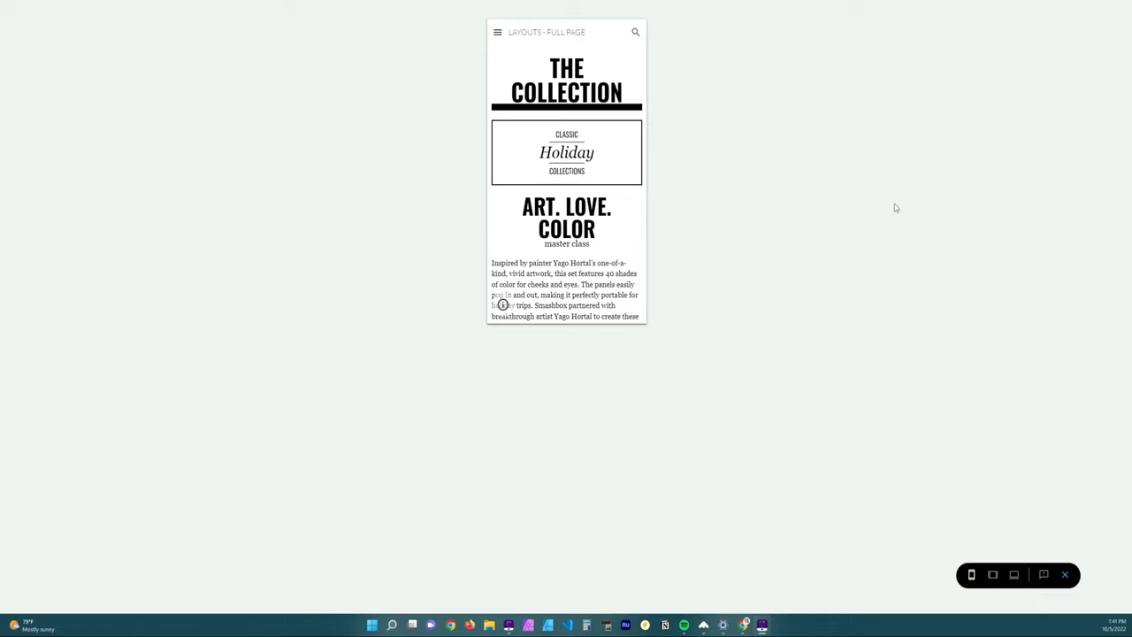